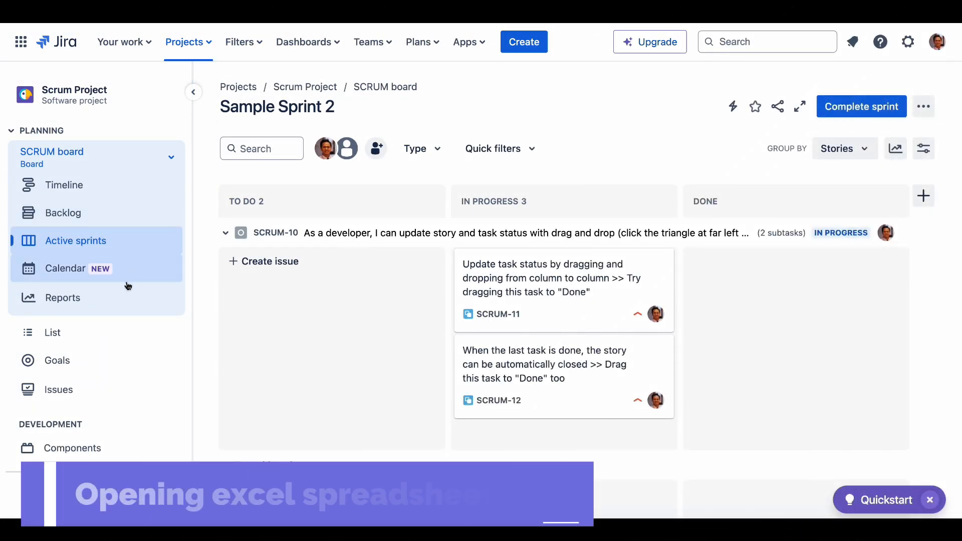
- View the Scrum project's issues and the My open issues filter as Bulk Issue Editor spreadsheets
scroll(down, 3)
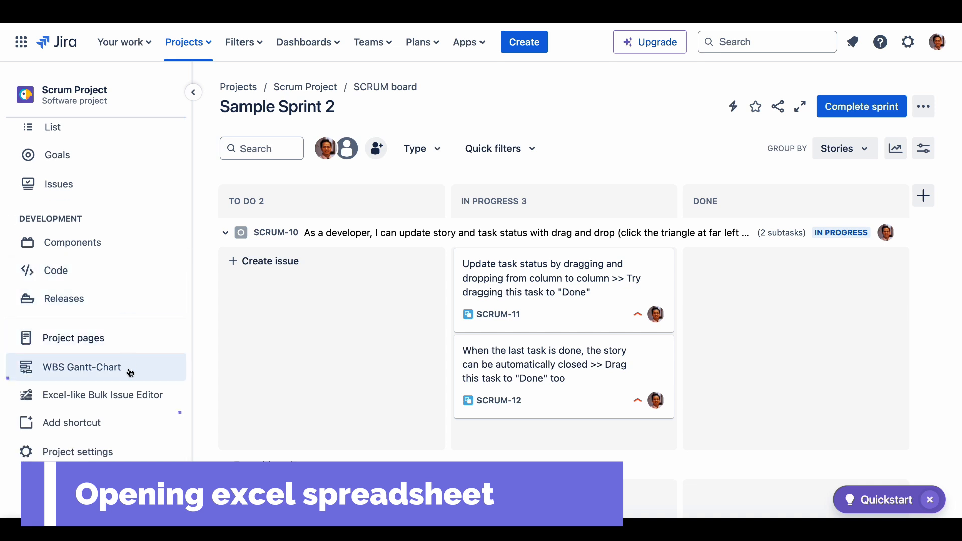
click(103, 395)
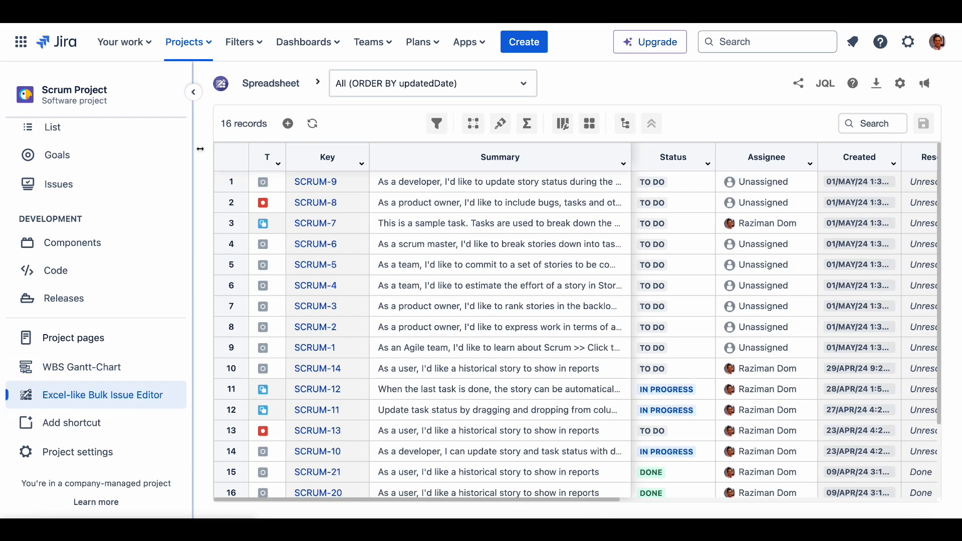
click(240, 42)
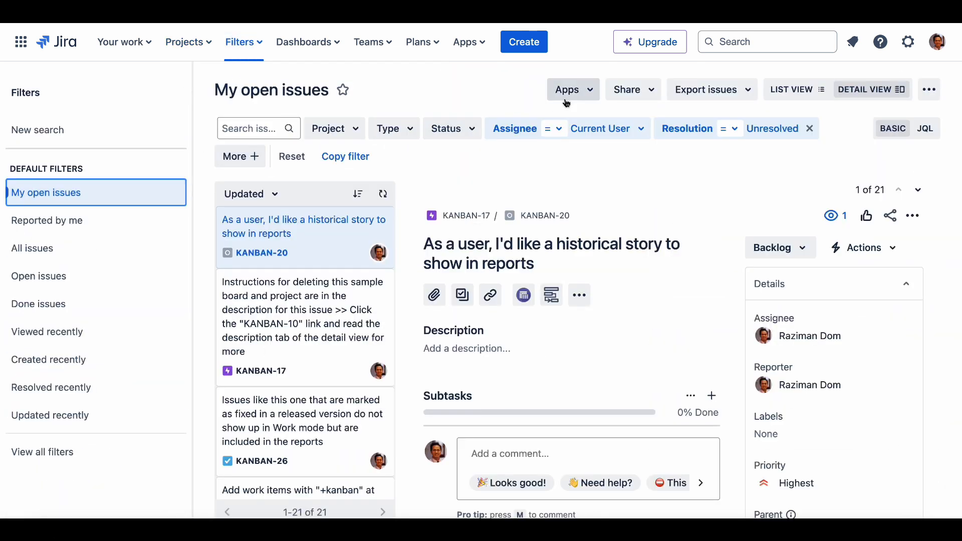
click(571, 89)
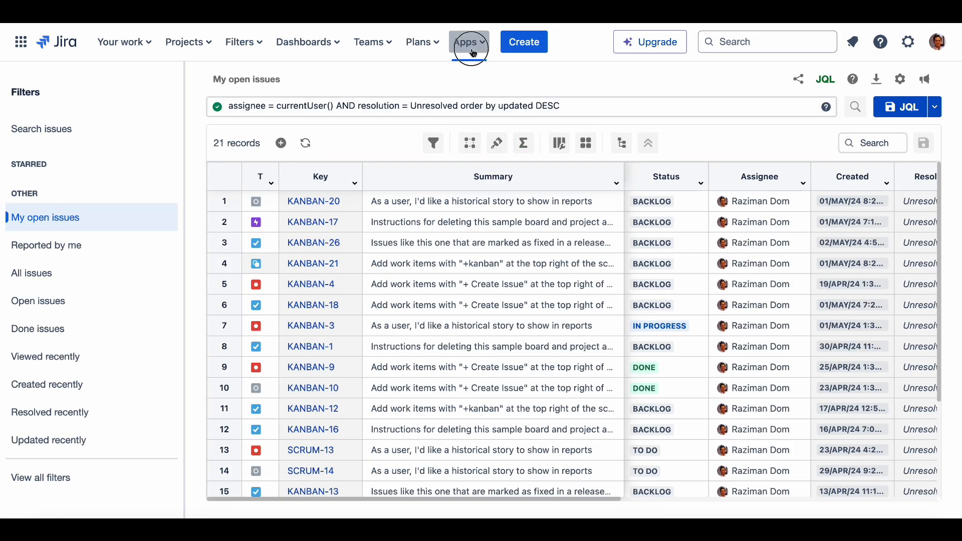
- From the Apps menu spreadsheets list, open the KANBAN board filter spreadsheet
click(469, 42)
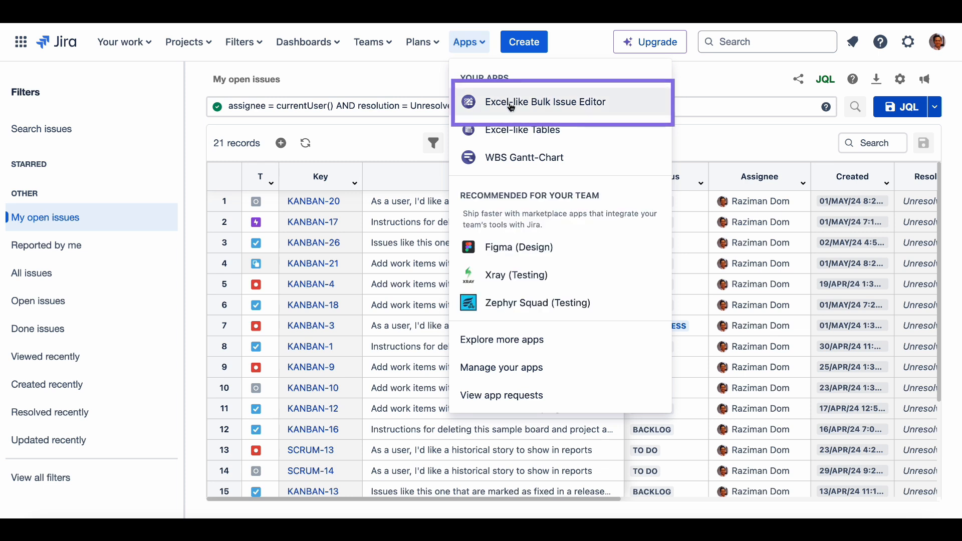
click(545, 102)
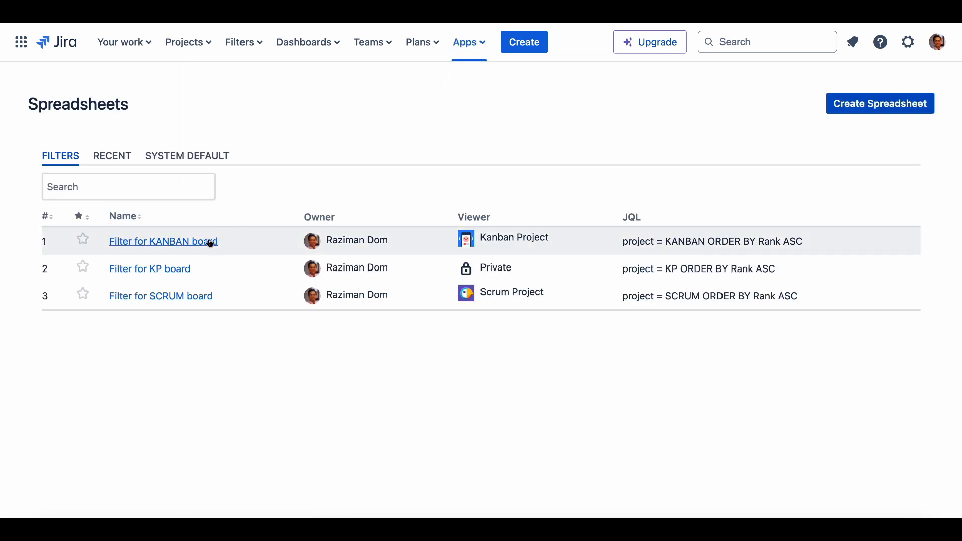
click(163, 241)
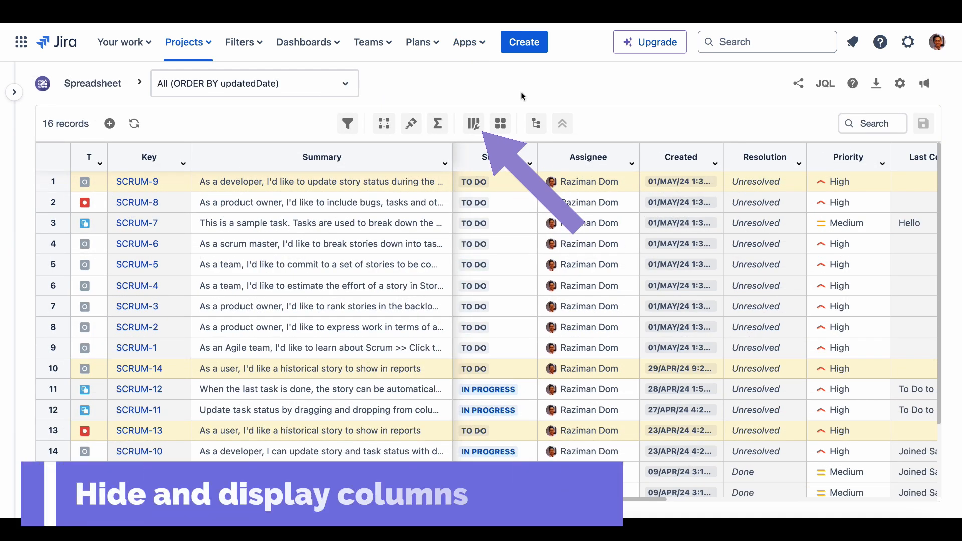
- In Customized Columns, drop Created and later columns and add Labels, Components and version fields
click(472, 123)
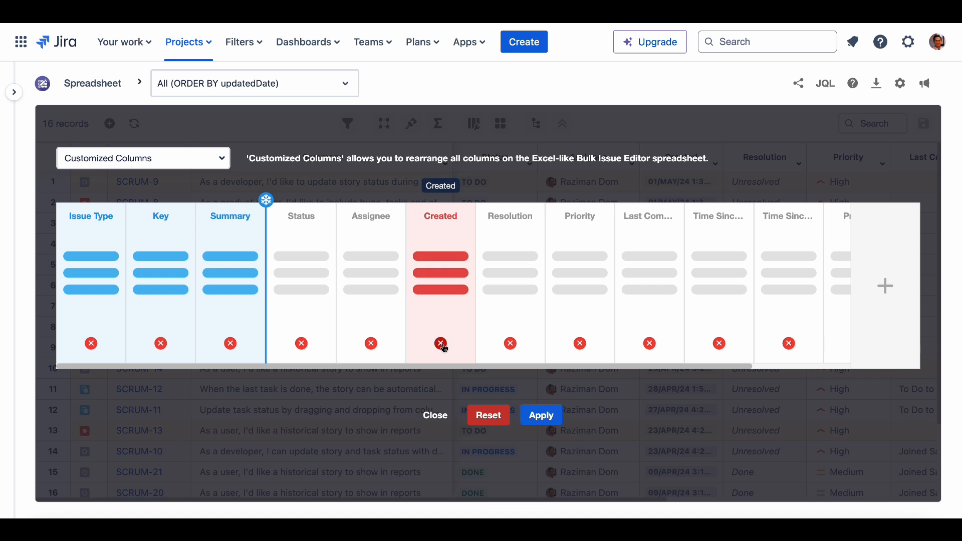
click(440, 343)
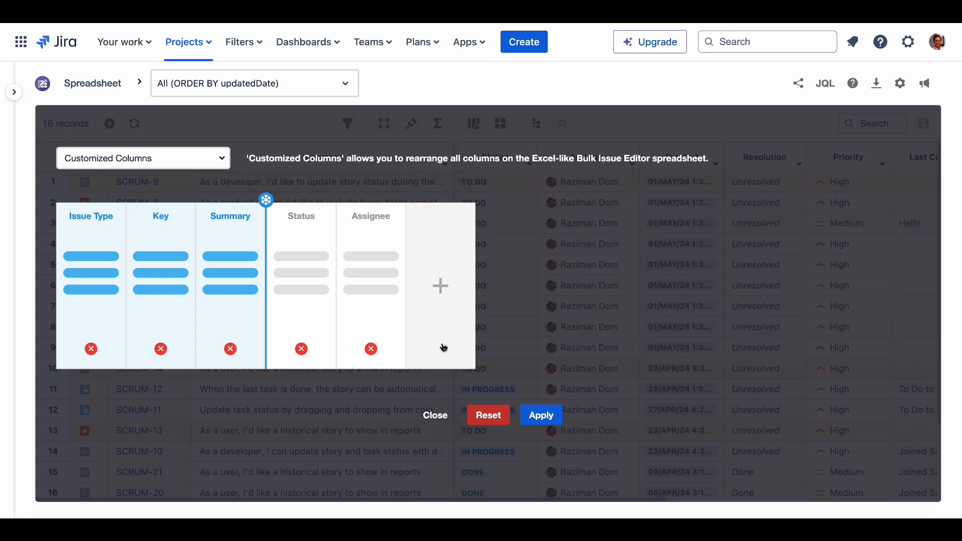
click(440, 285)
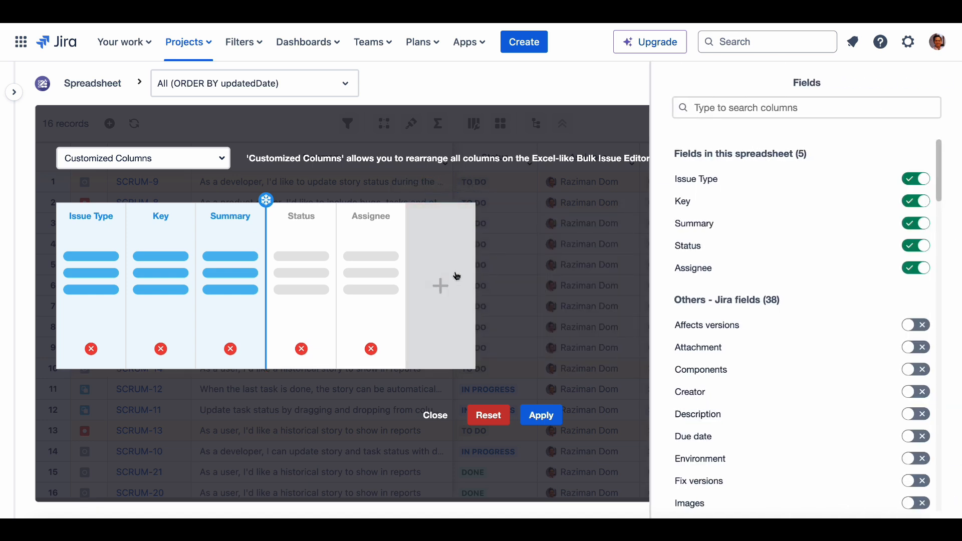
text(label)
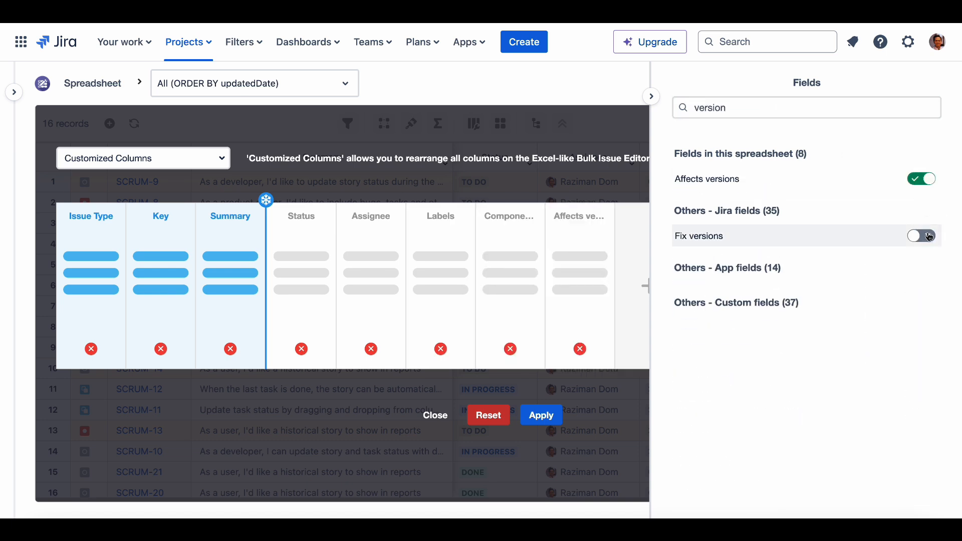
click(919, 235)
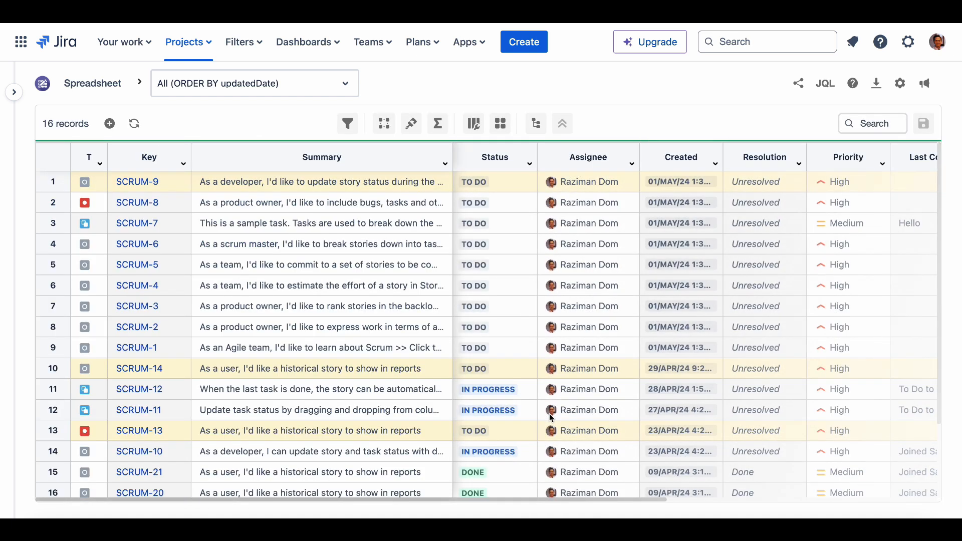
- Sort the spreadsheet by Priority ascending from the column dropdown
scroll(right, 3)
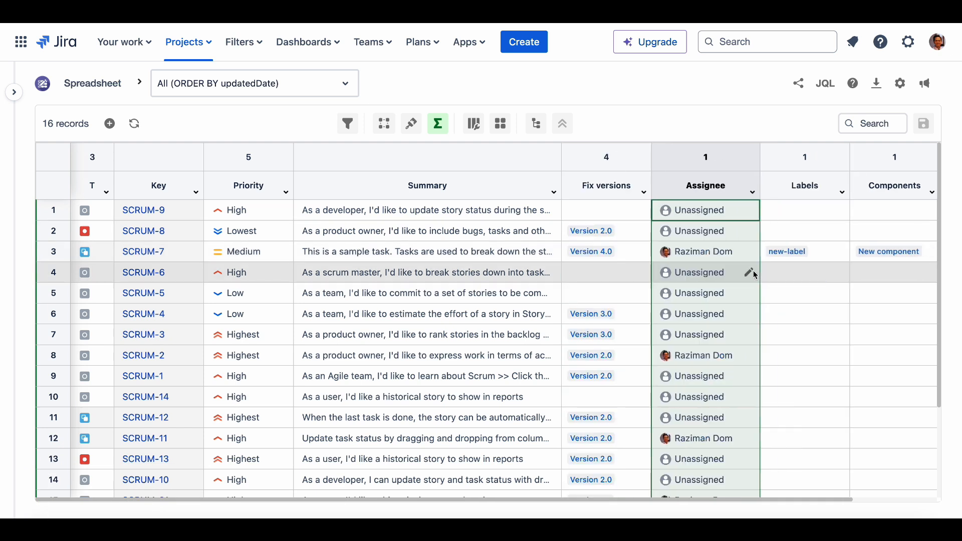
click(553, 185)
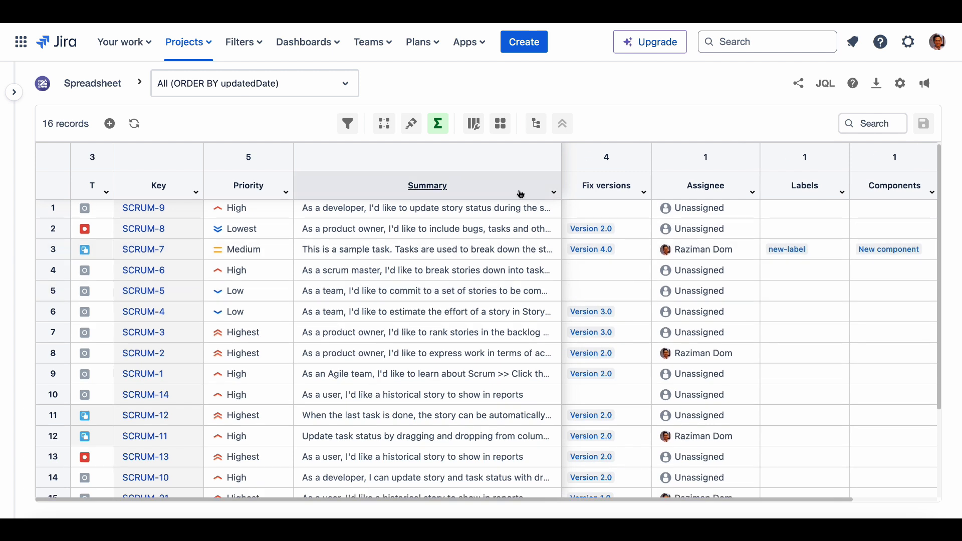
mouse_move(639, 310)
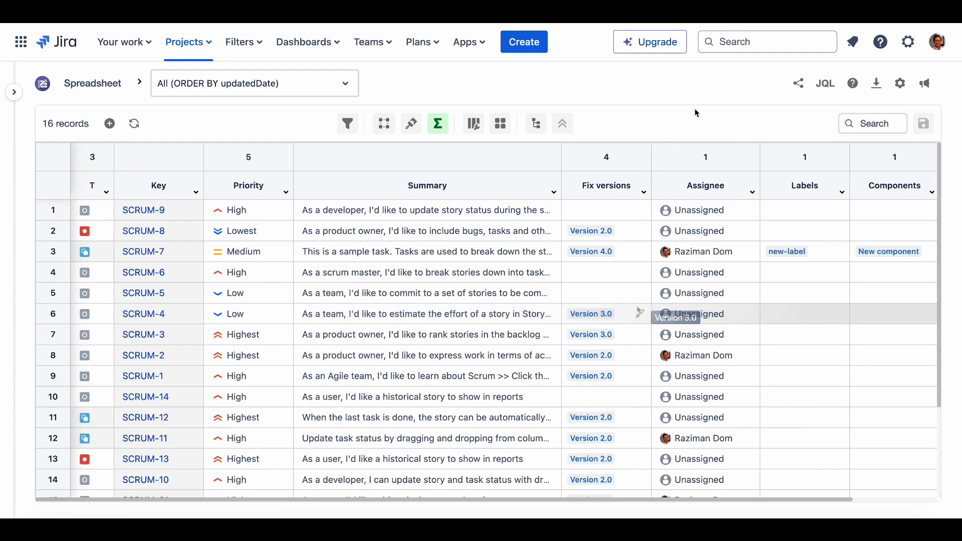
click(282, 185)
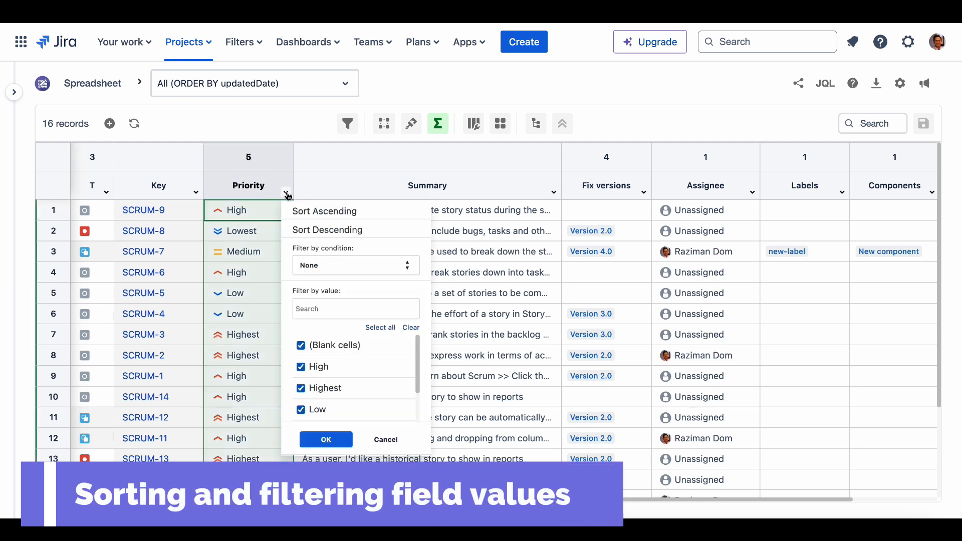
click(325, 212)
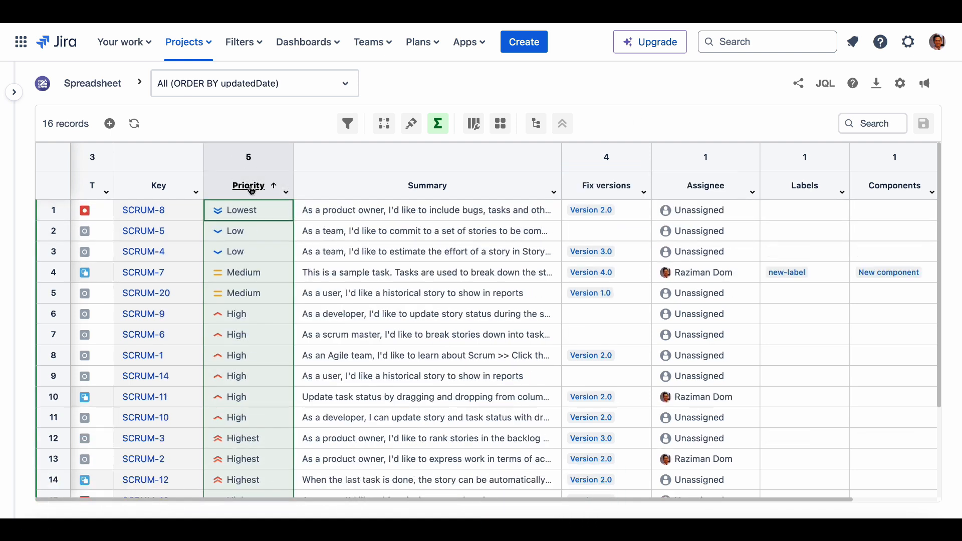
- Filter Priority by value 'high', then by condition Contains 'high', leaving 11 High/Highest issues
click(277, 185)
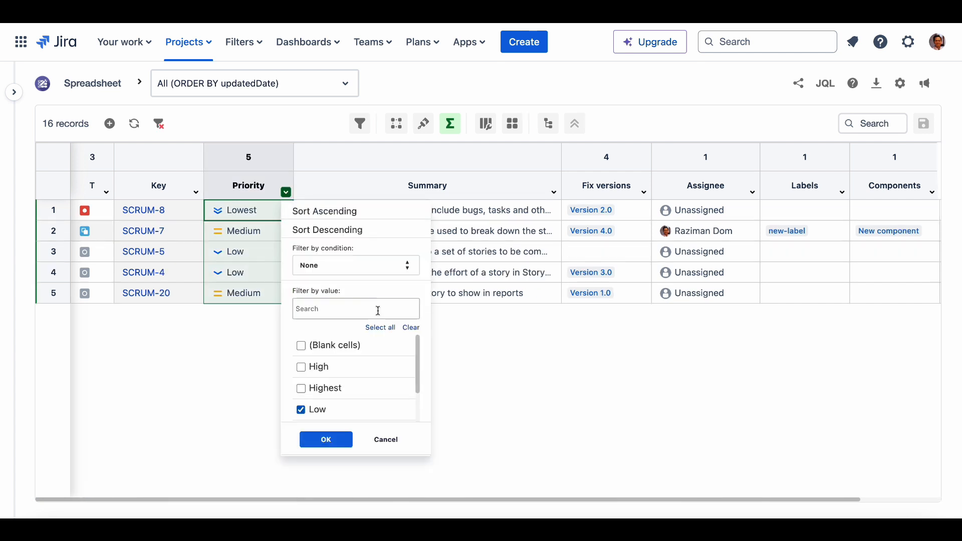
text(high)
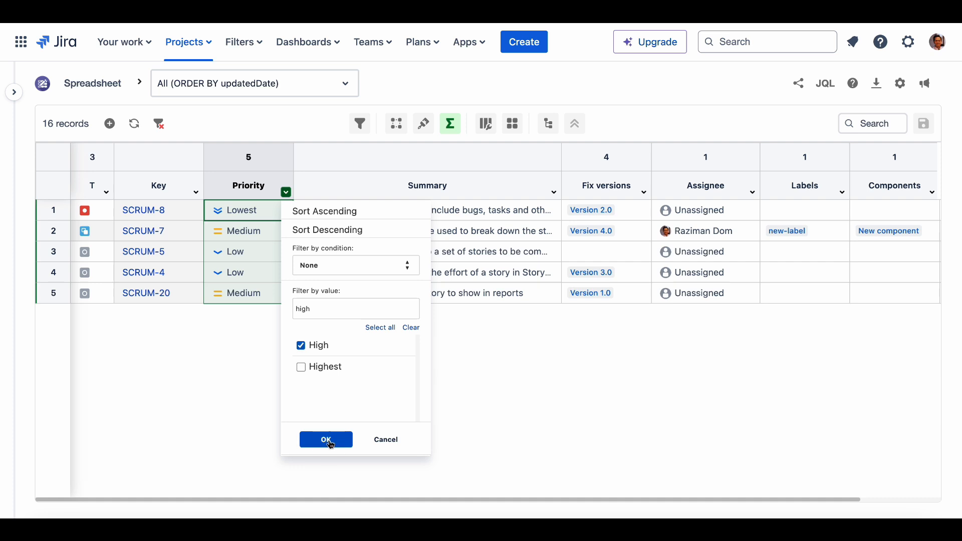
click(325, 438)
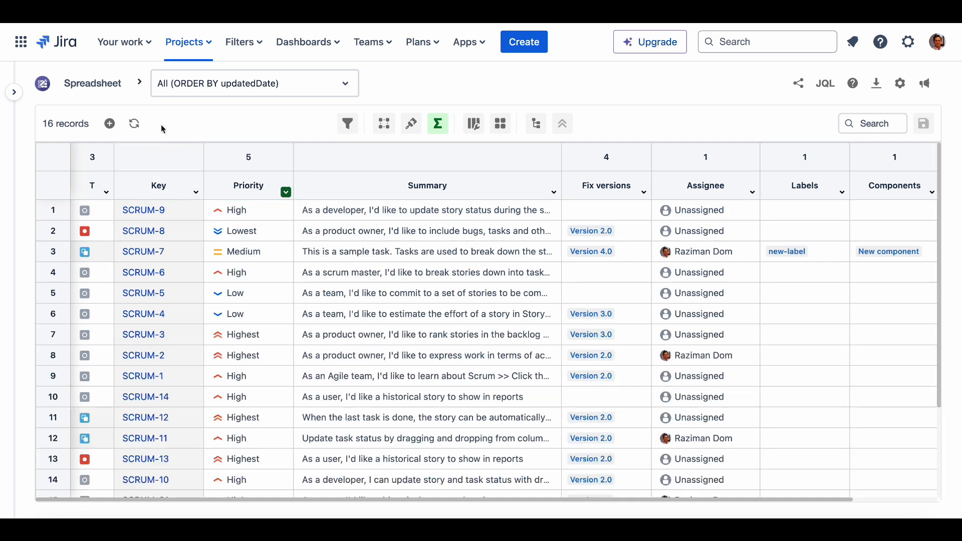
click(286, 192)
text(high)
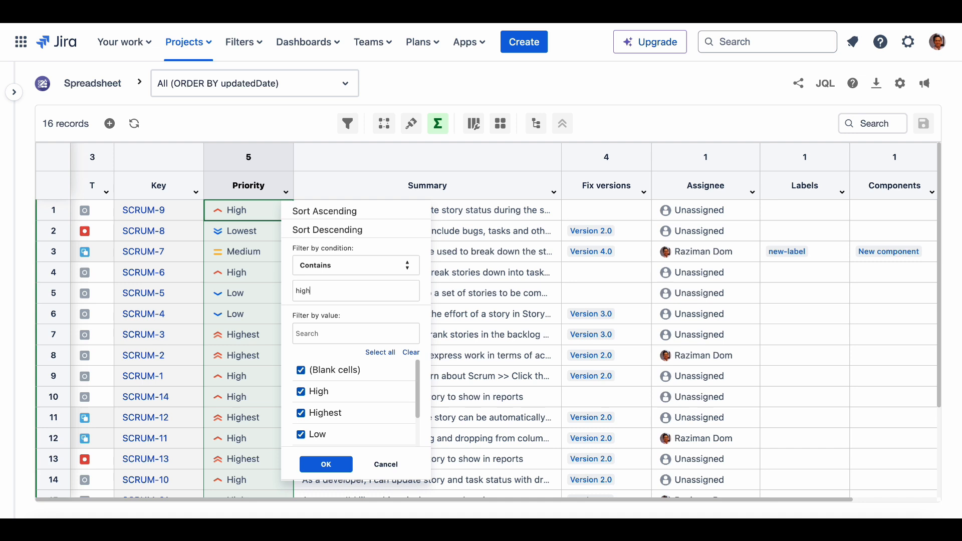
click(326, 464)
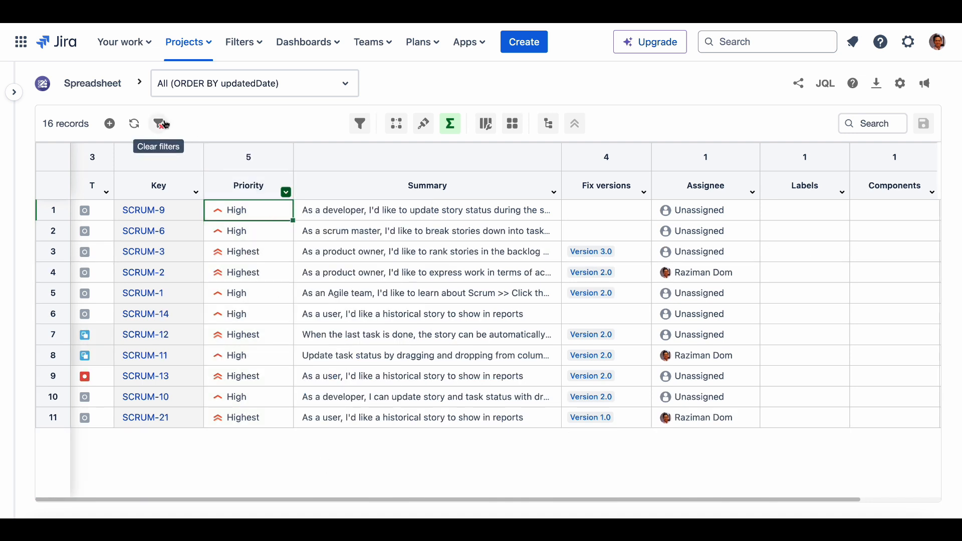
- Clear all filters and add five new issue rows, displaying their required fields
click(159, 123)
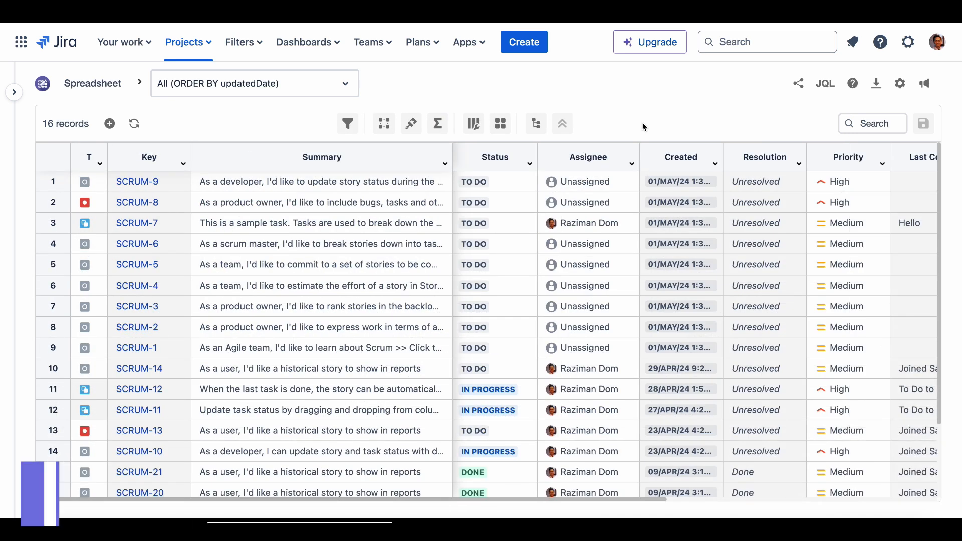
click(580, 181)
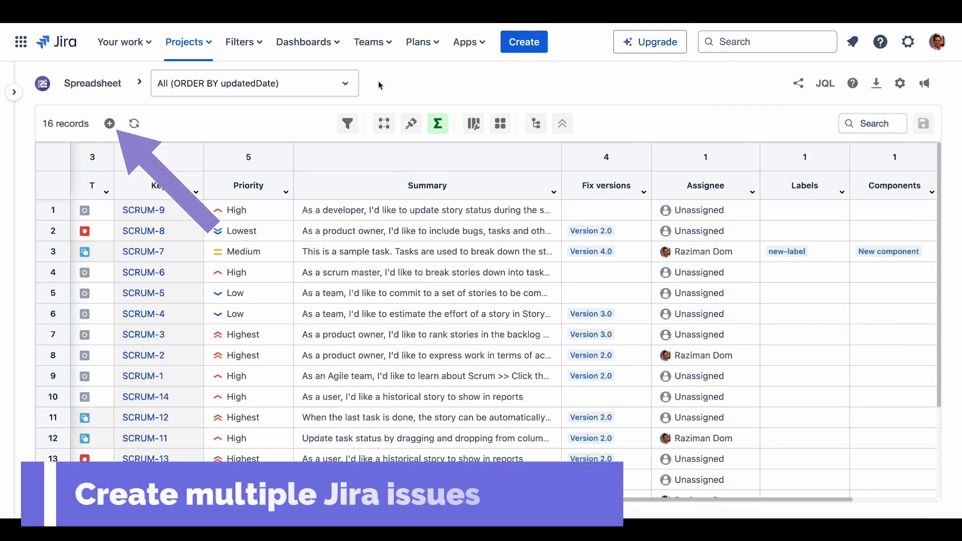
click(110, 123)
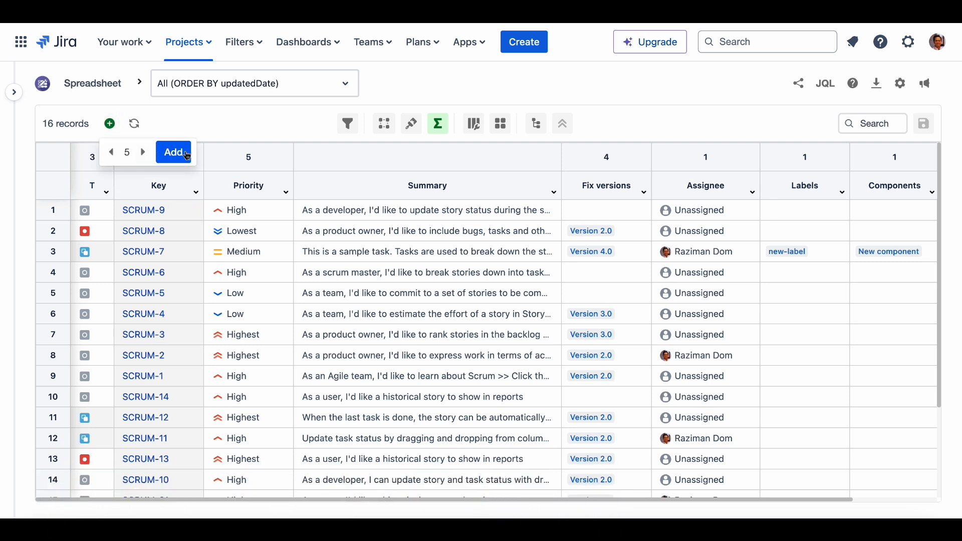
click(174, 153)
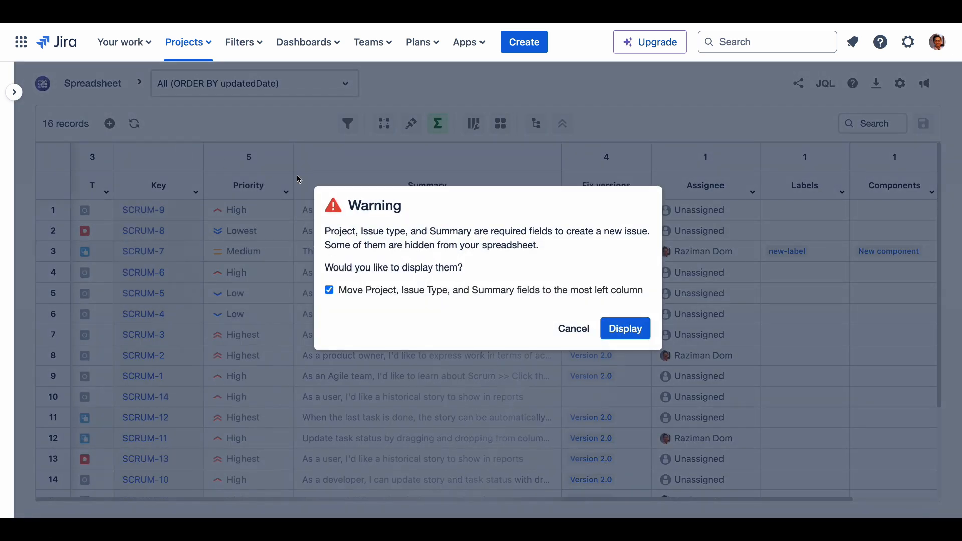
click(624, 329)
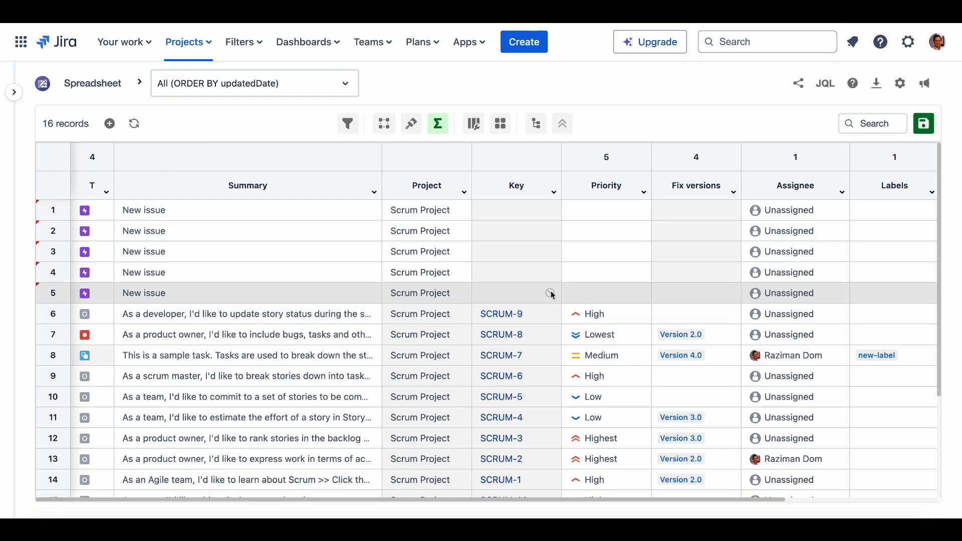
- Make row five a Bug titled 'New bug', title the others 'New user story', and save the issues
click(92, 210)
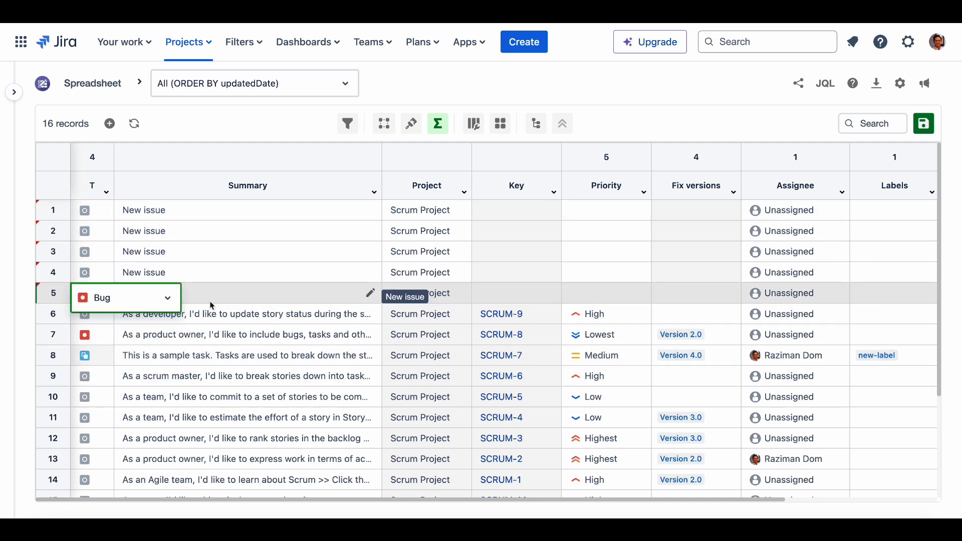
text(New bug)
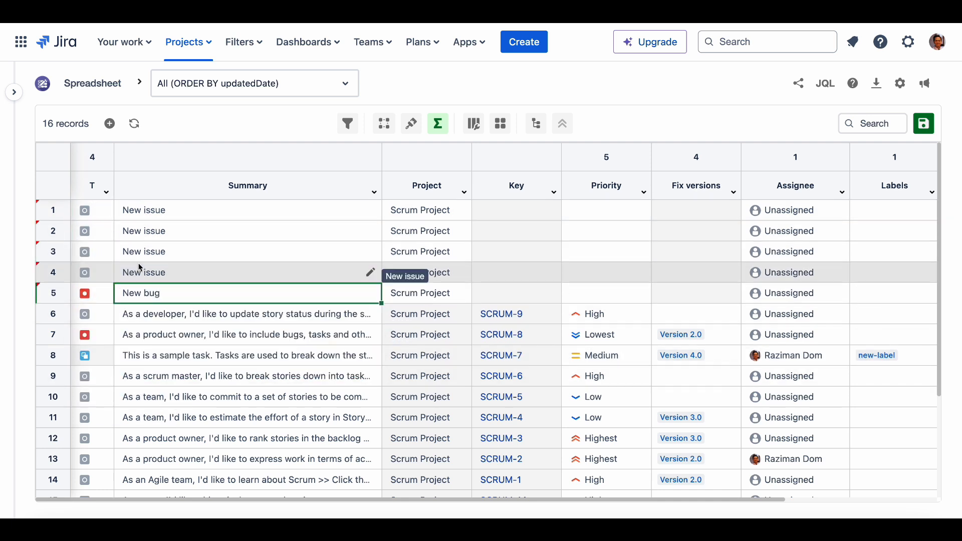
text(New user story)
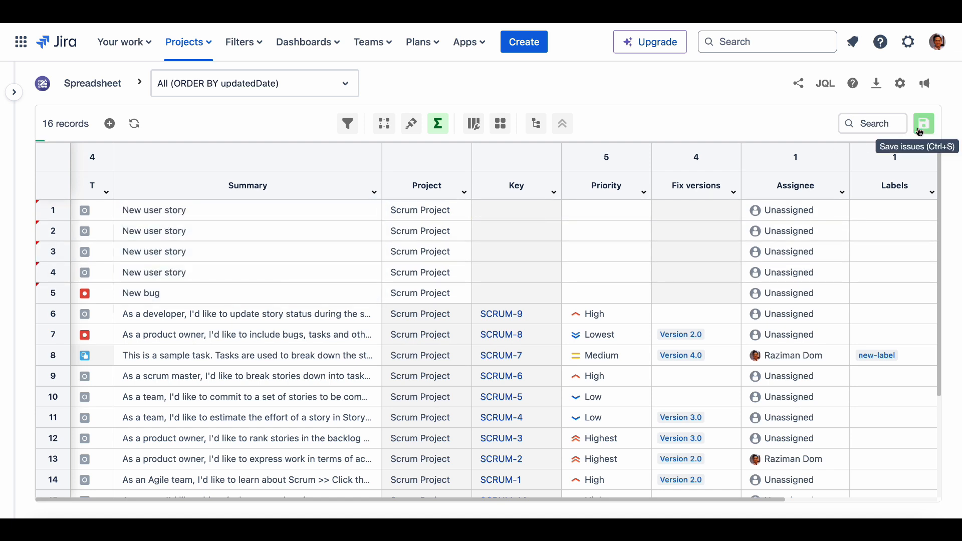
click(923, 123)
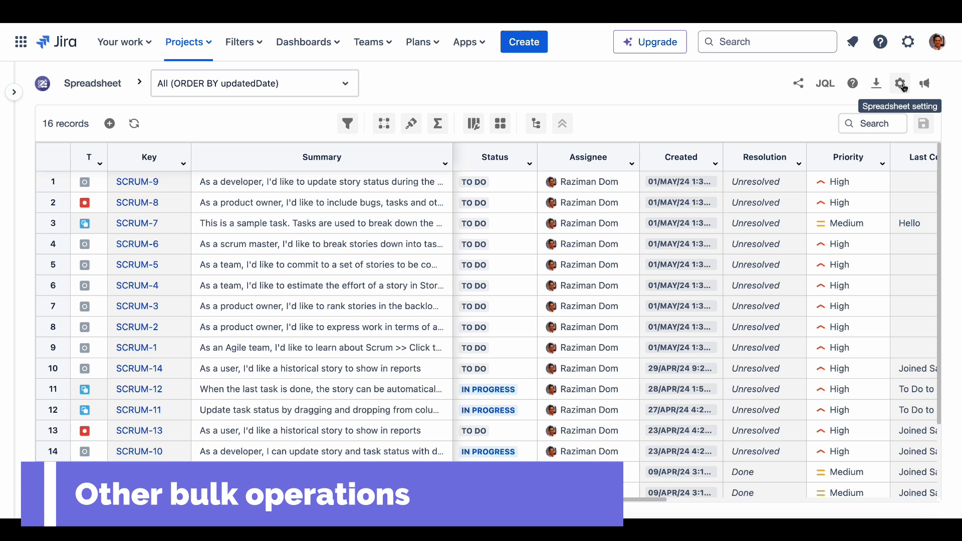
- Enable all five floating-bar bulk operations, then delete the four cloned issues and refresh
click(900, 83)
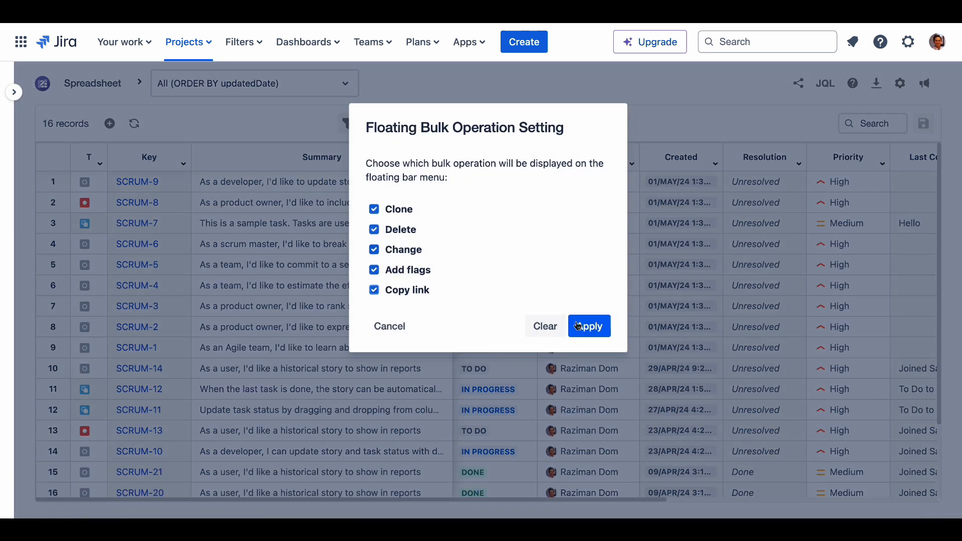
click(589, 326)
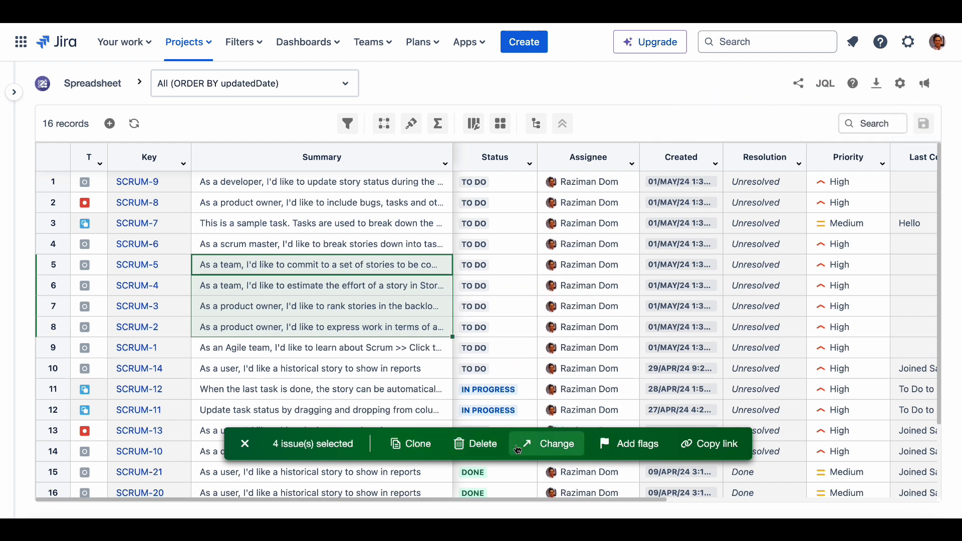
mouse_move(497, 434)
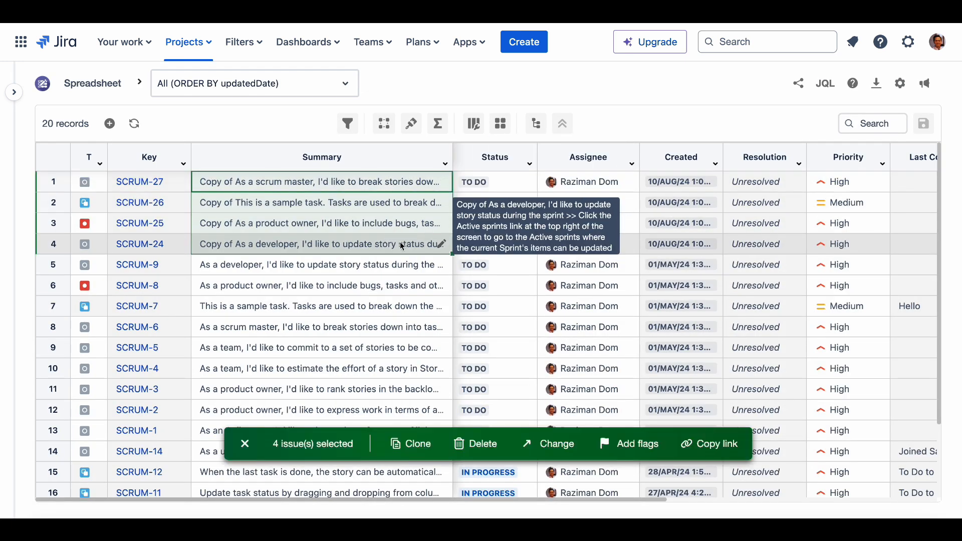
click(475, 443)
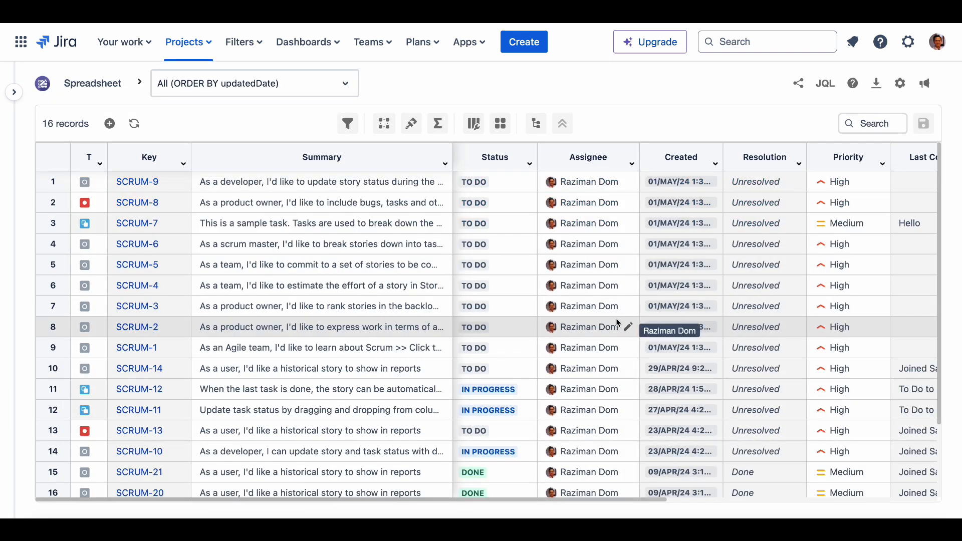
click(438, 123)
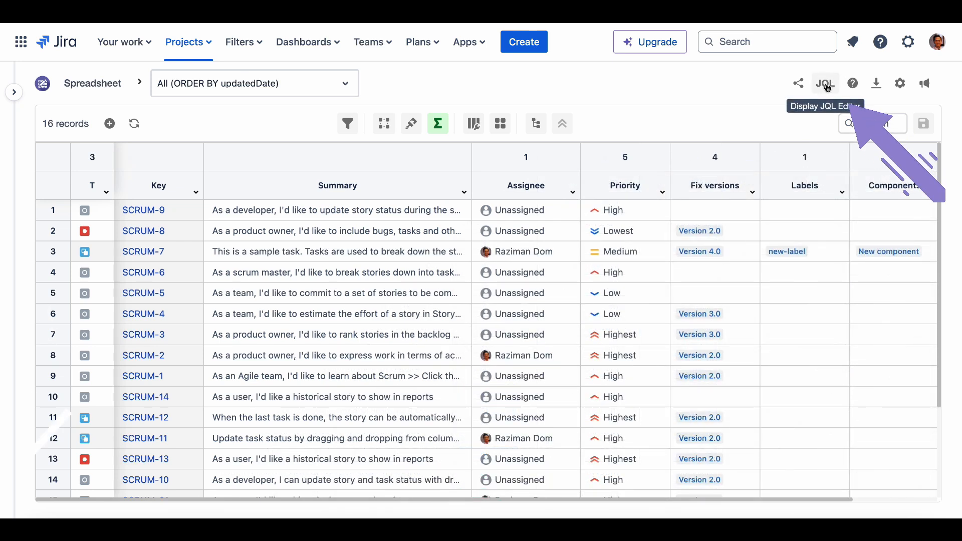
- Extend the JQL with AND priority = highest and run the query
click(824, 83)
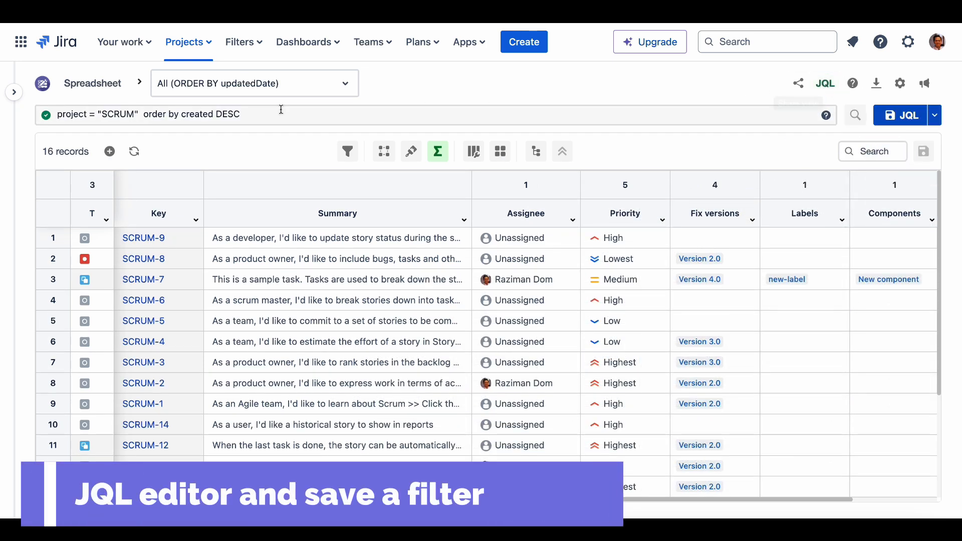
text(AND h)
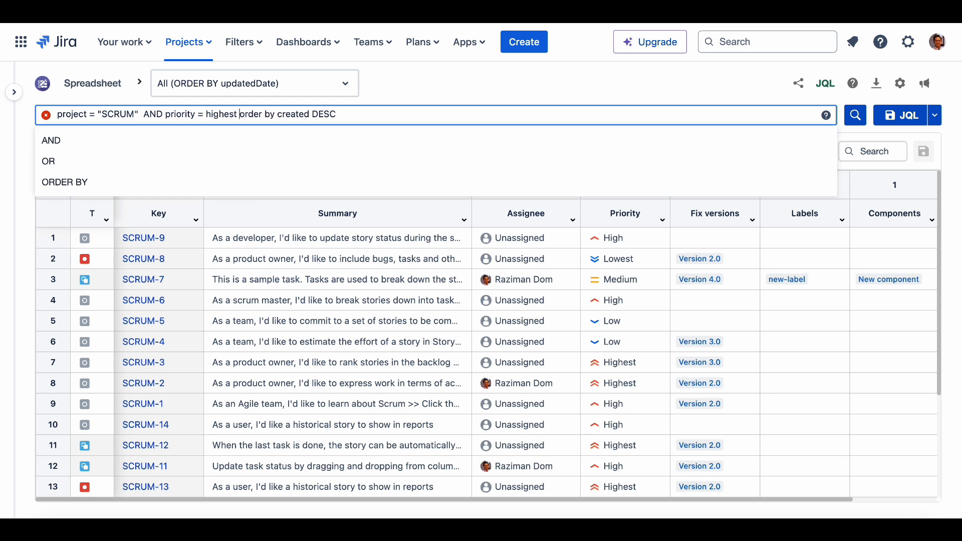
click(855, 114)
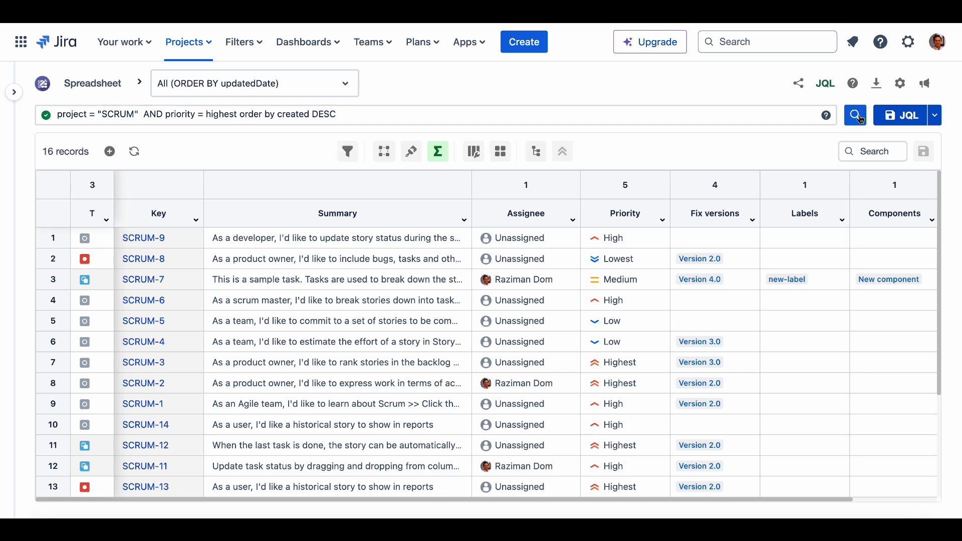
click(855, 114)
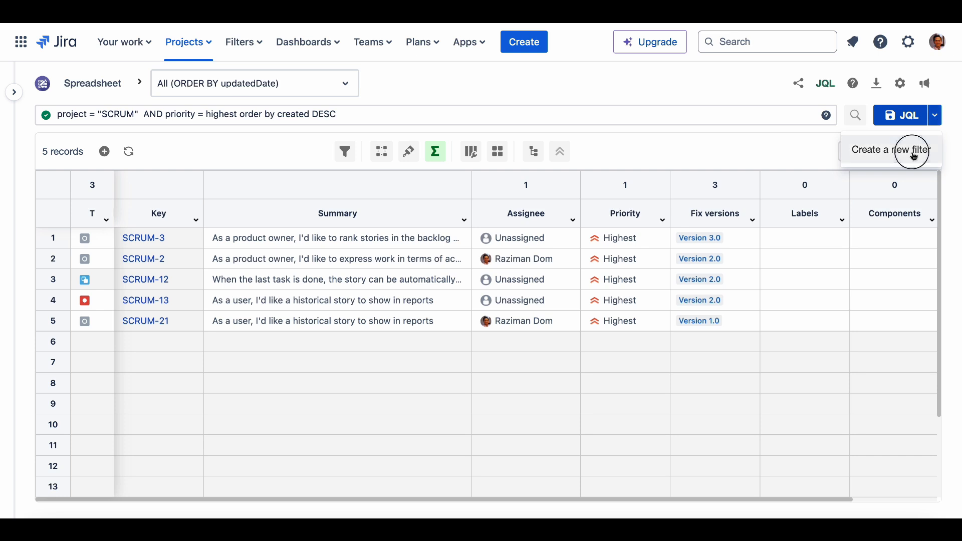
- Save the result as a new filter, then restore project = "SCRUM" order by created DESC and rerun
click(891, 150)
text(SCRUM project highest priorit)
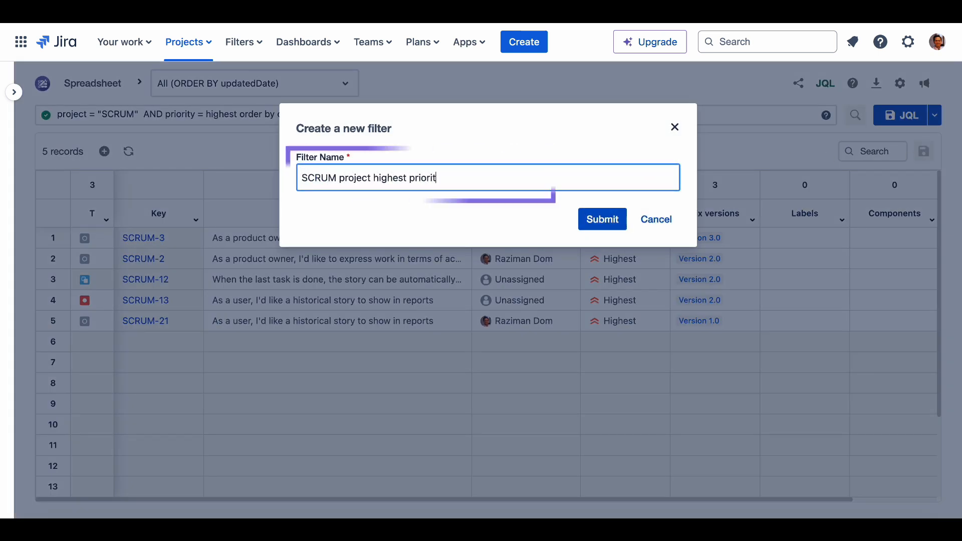
click(601, 218)
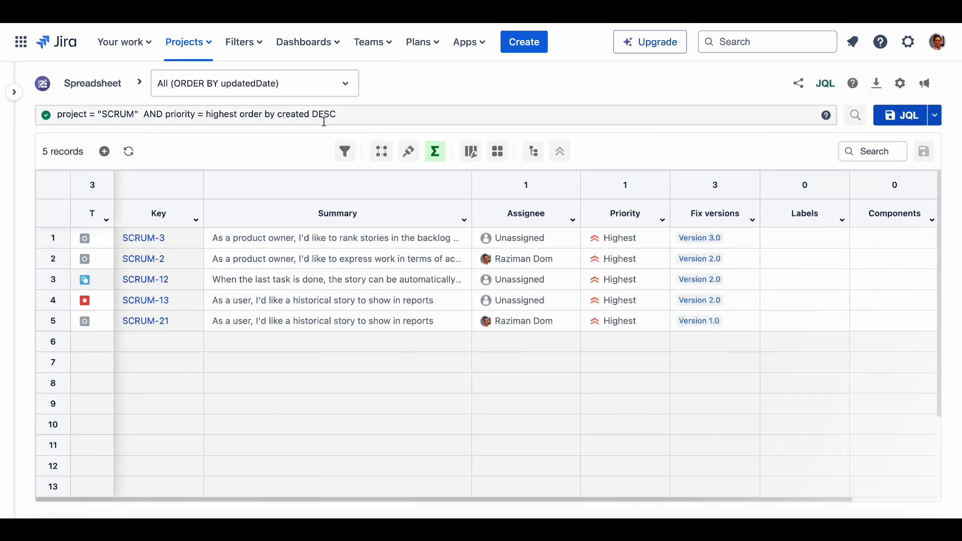
text(project = "SCRUM"  order by created DESC)
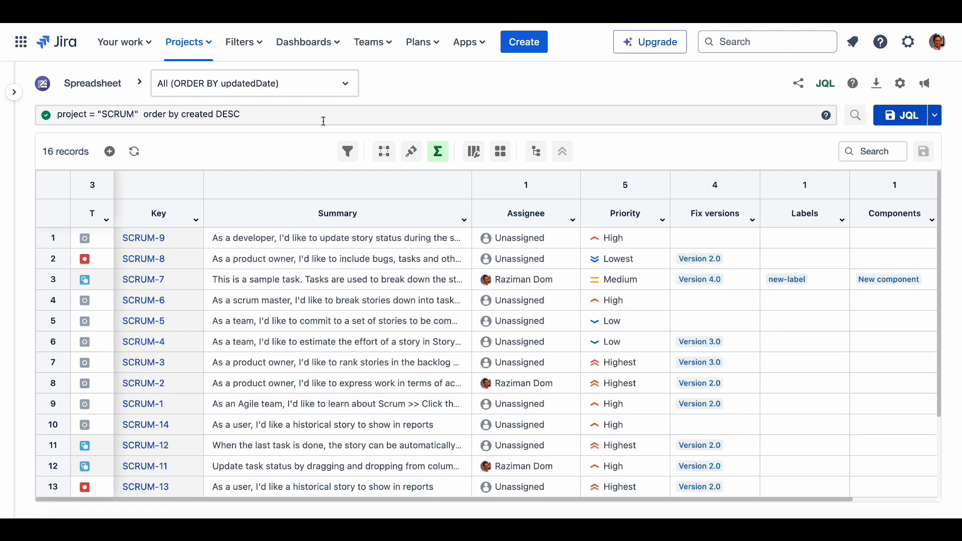
click(254, 83)
text(T)
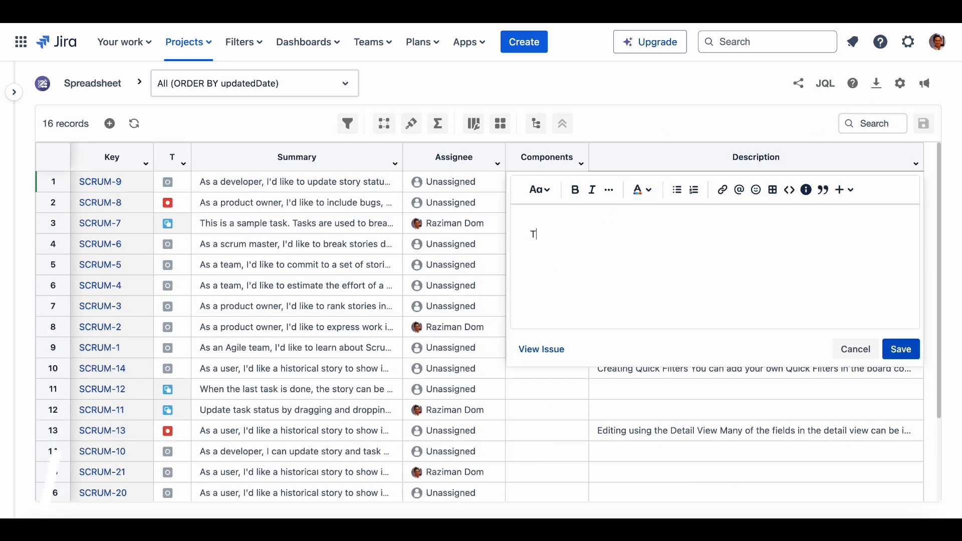
- Enter bulleted Task items, an info panel reading 'Please check this task', and save the description
text(ask)
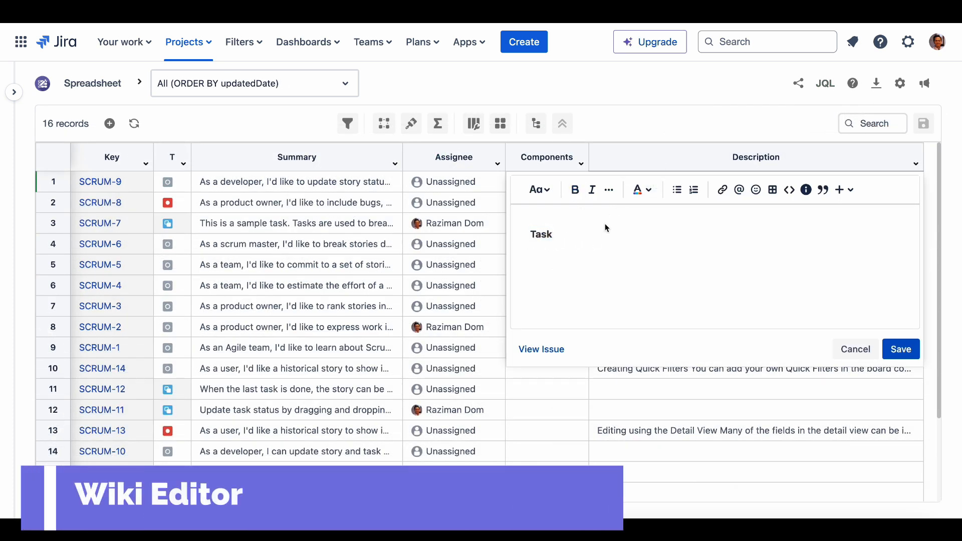
text(Task 2)
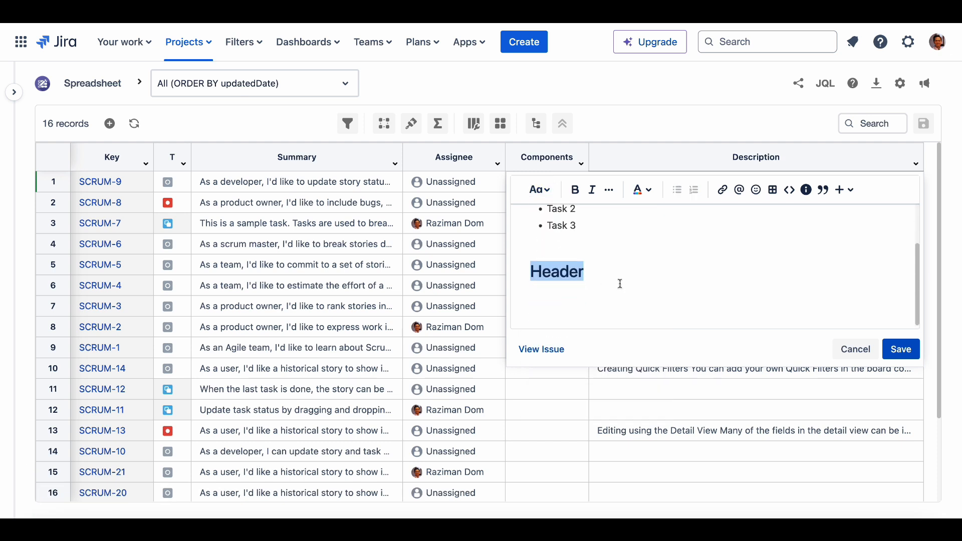
click(806, 189)
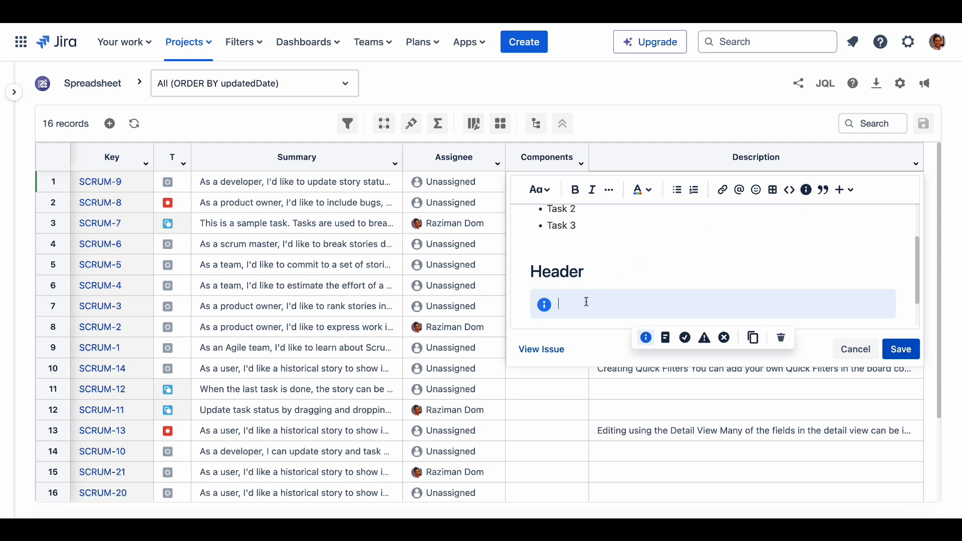
text(Please check this task)
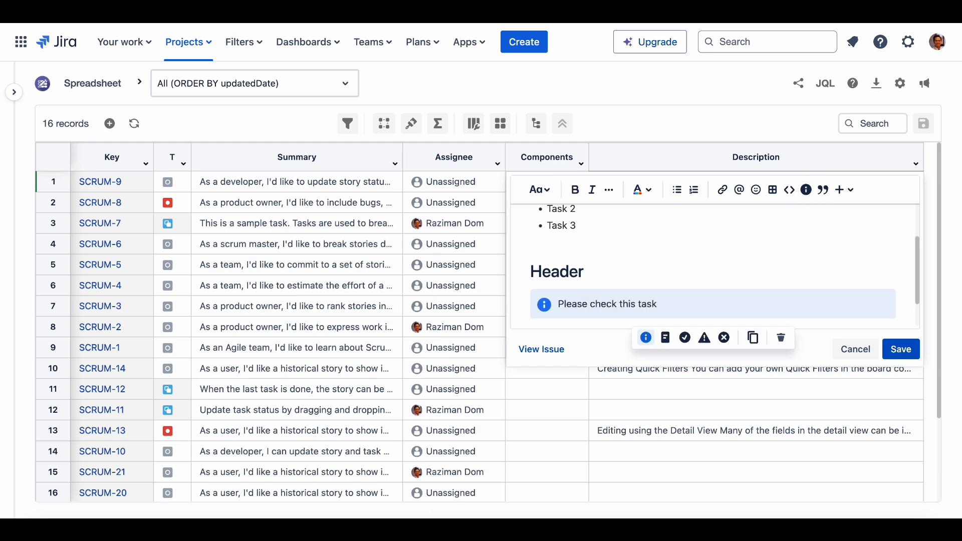
click(664, 338)
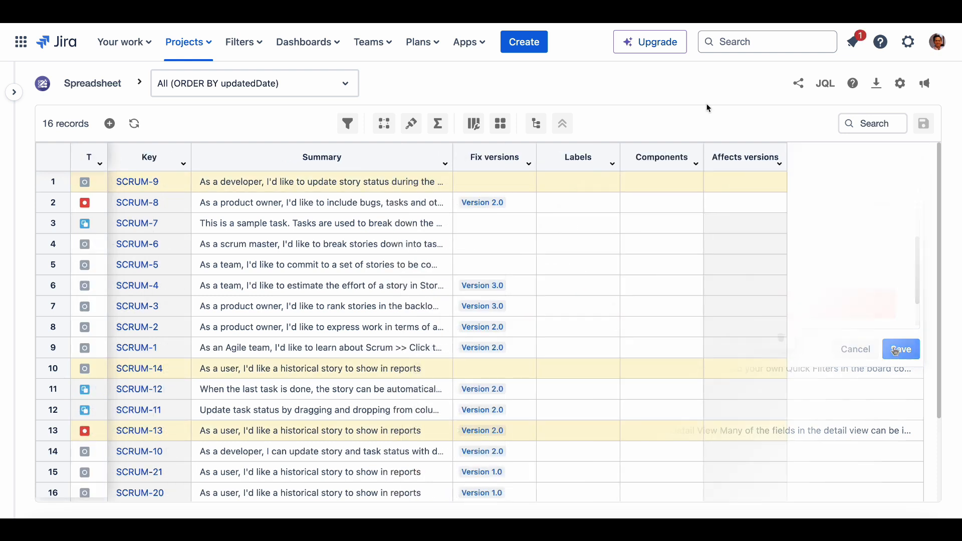
- Create Fix version Version 4.0 for SCRUM-7 and add the new label 'new label'
click(494, 222)
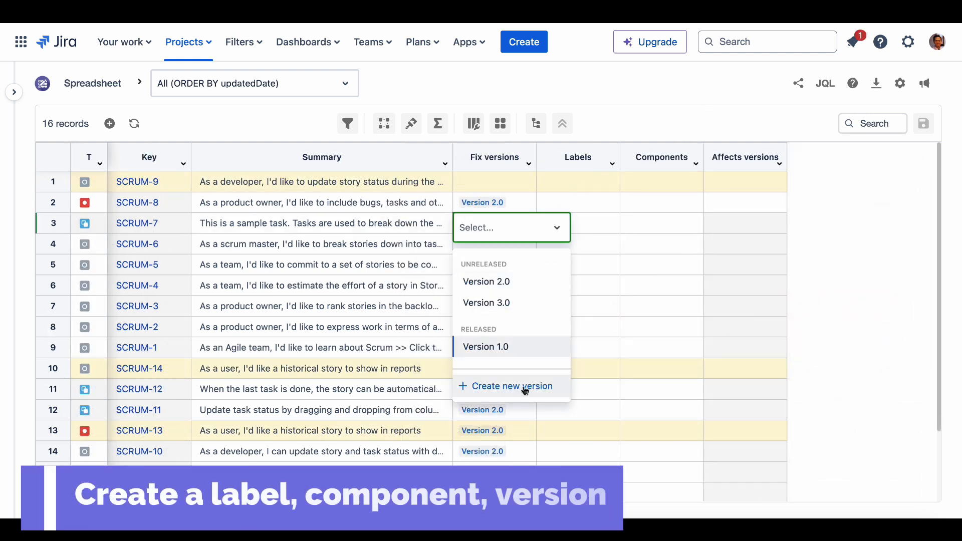
click(512, 386)
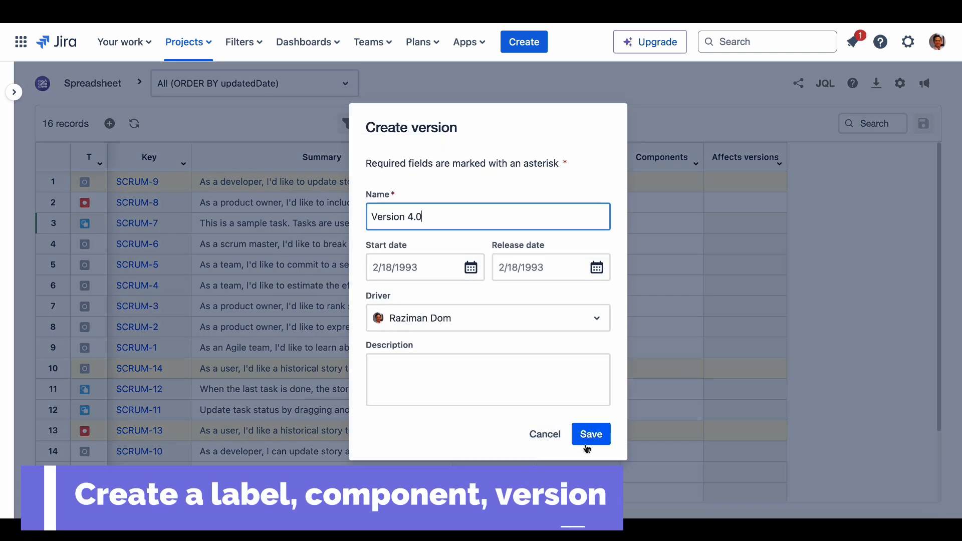
click(590, 433)
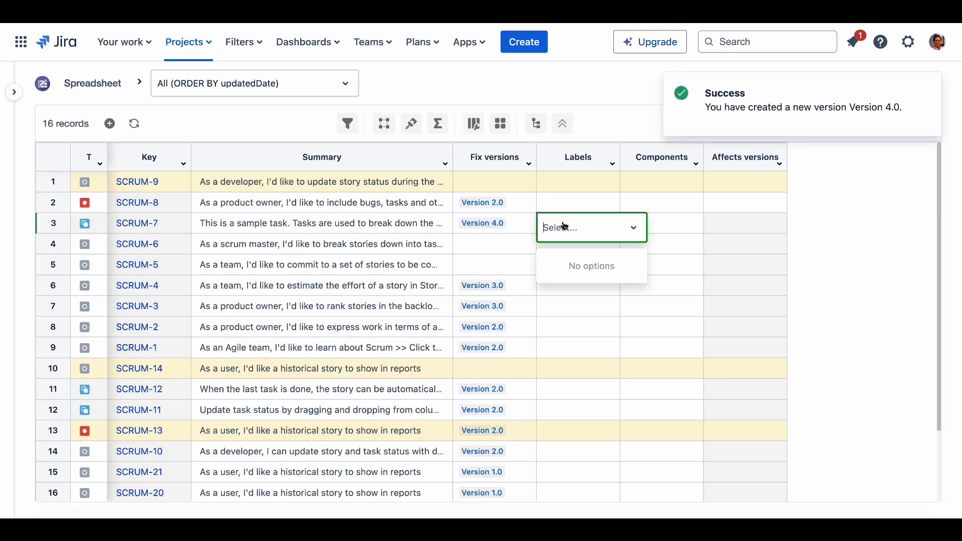
text(new label)
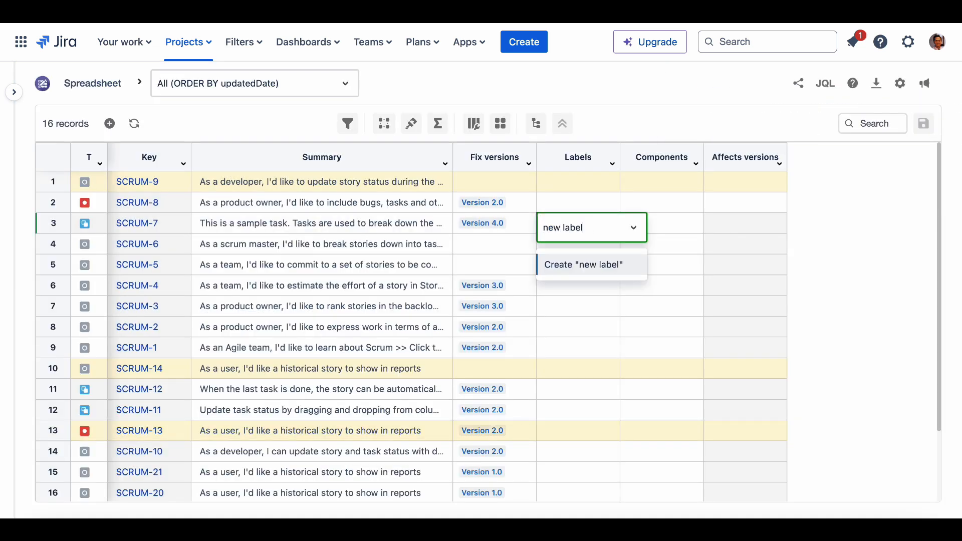
click(581, 264)
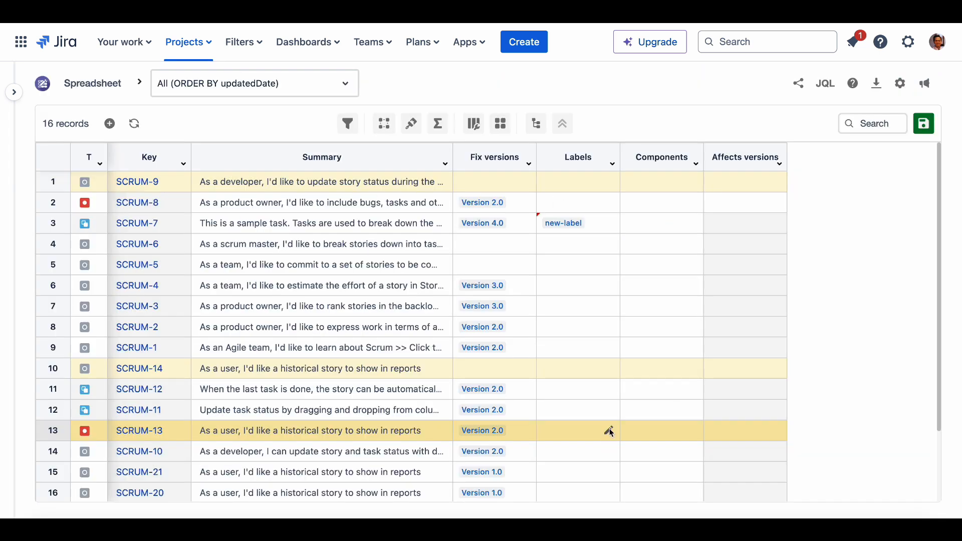
- Assign New component to SCRUM-7, save the issue edits and refresh
click(662, 223)
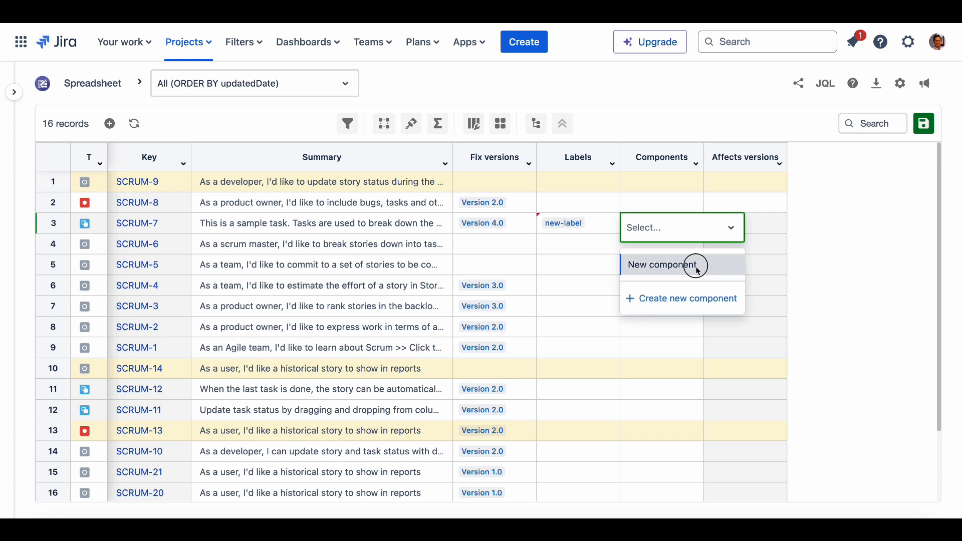
click(659, 265)
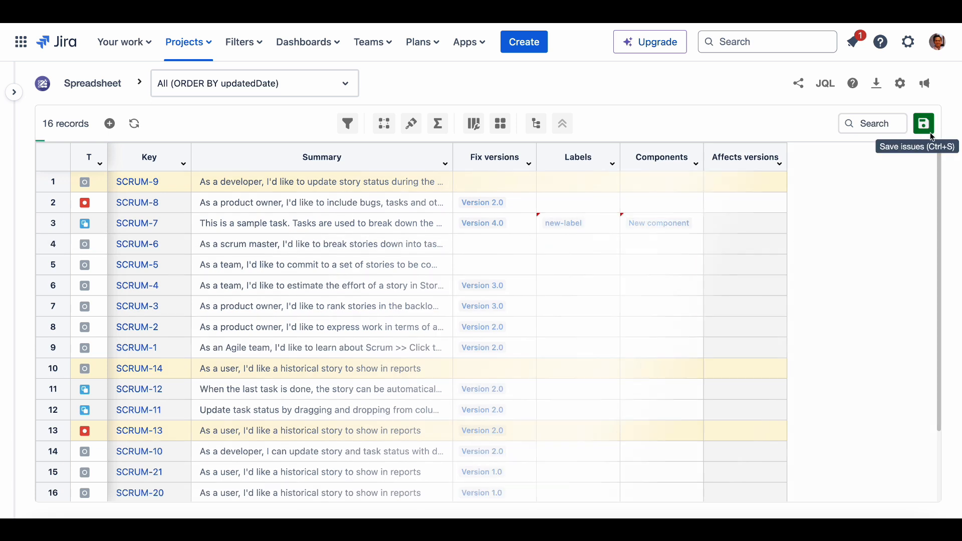
click(923, 123)
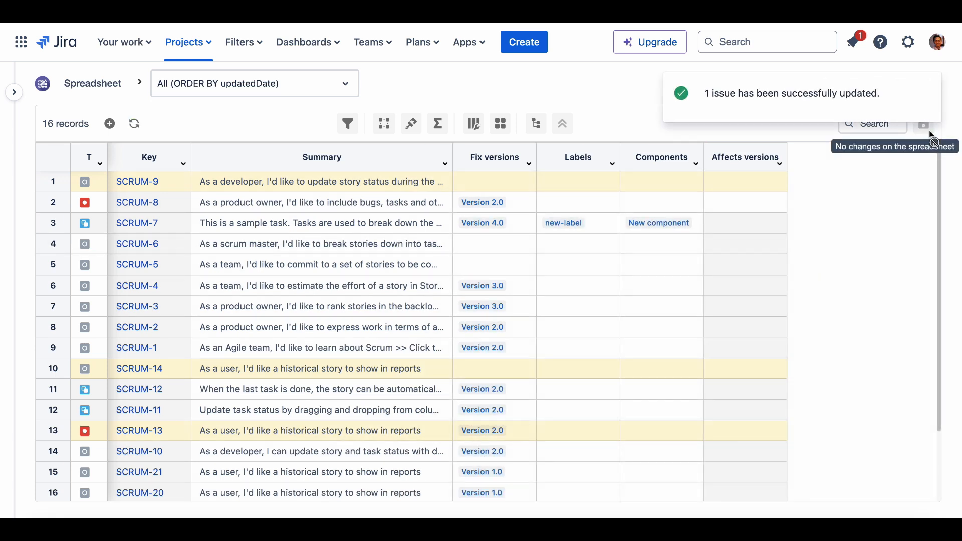
click(438, 123)
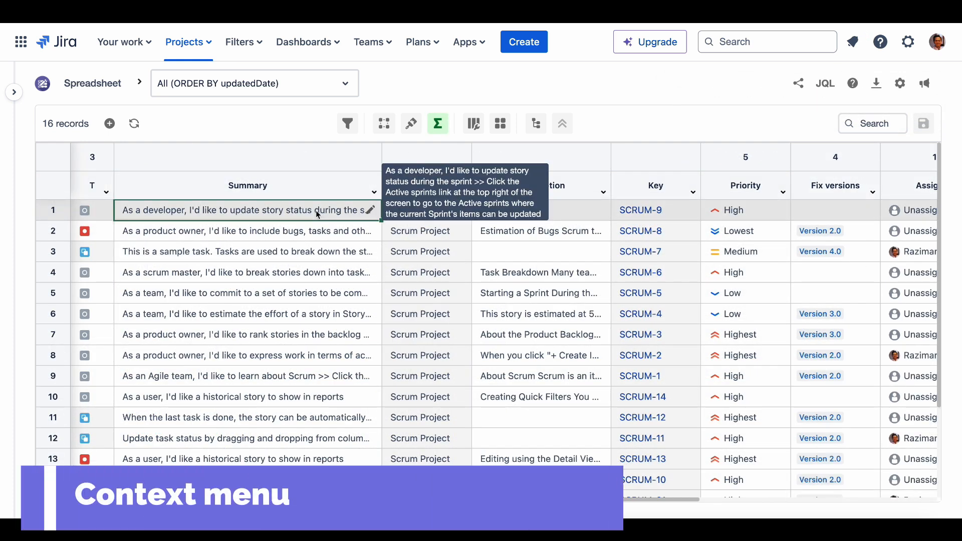
right_click(248, 209)
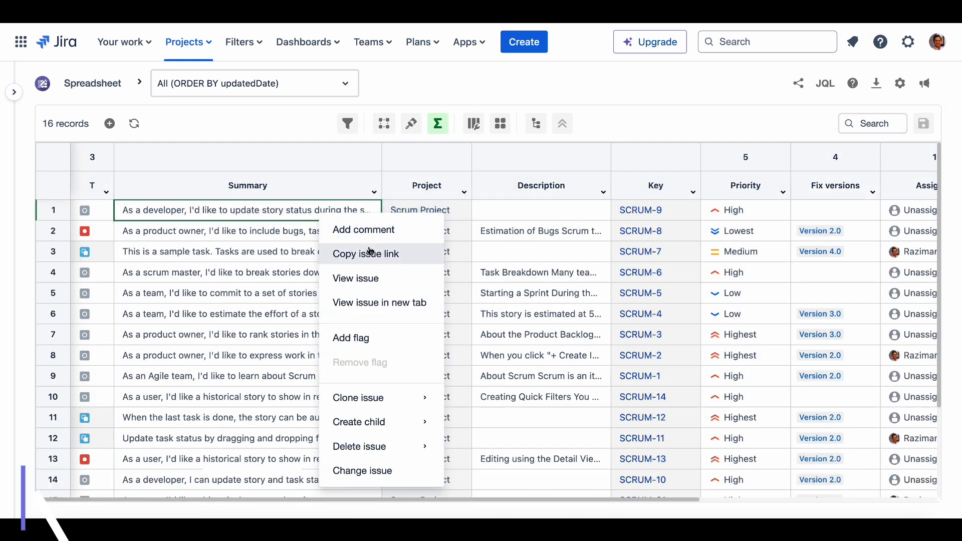
mouse_move(359, 422)
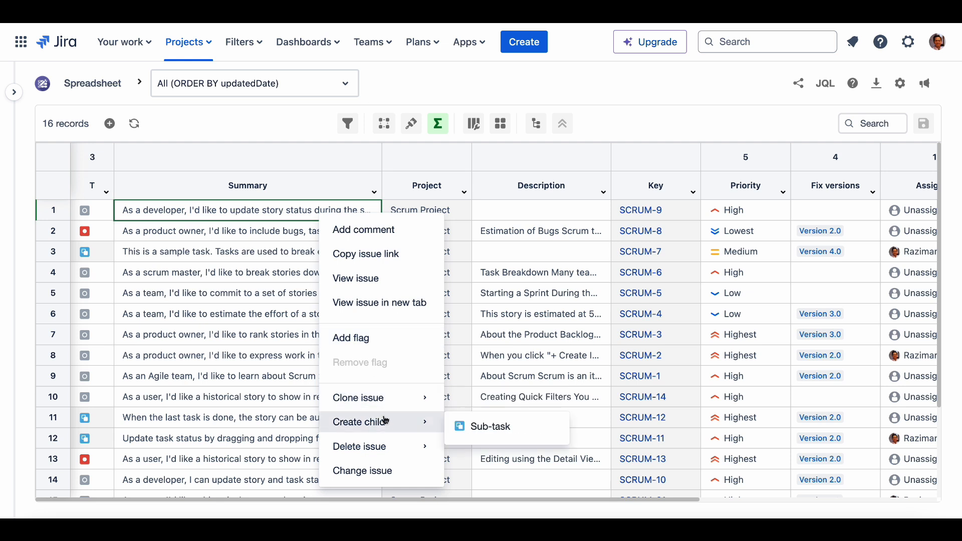
mouse_move(277, 206)
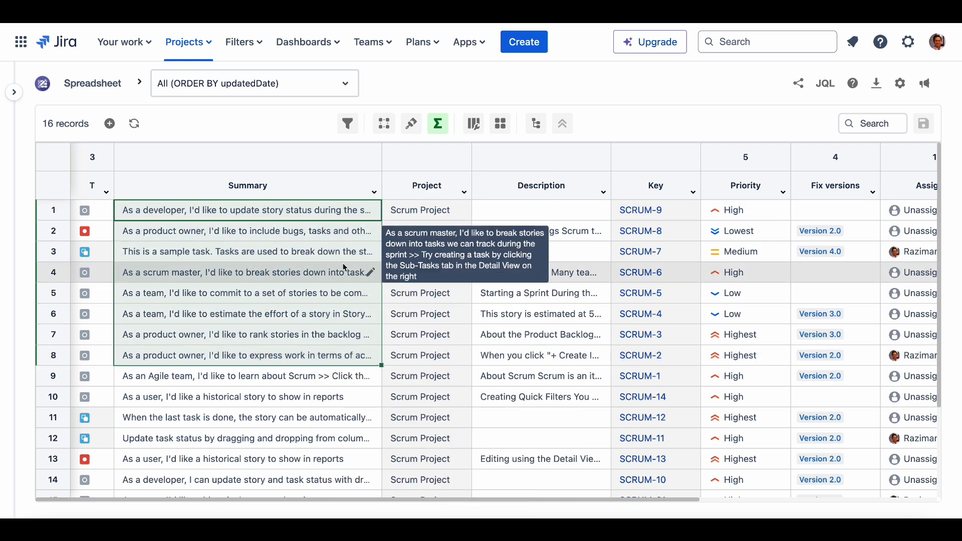
right_click(245, 273)
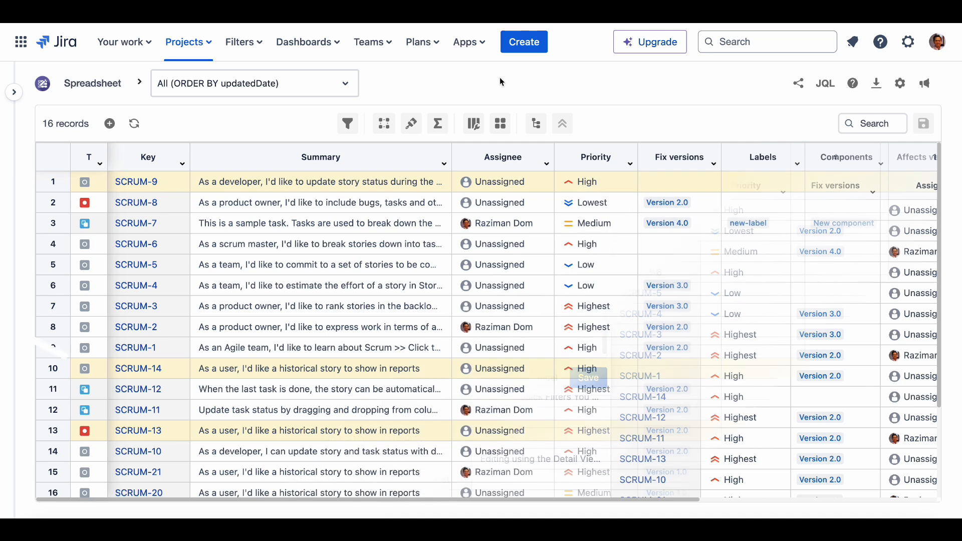
click(411, 123)
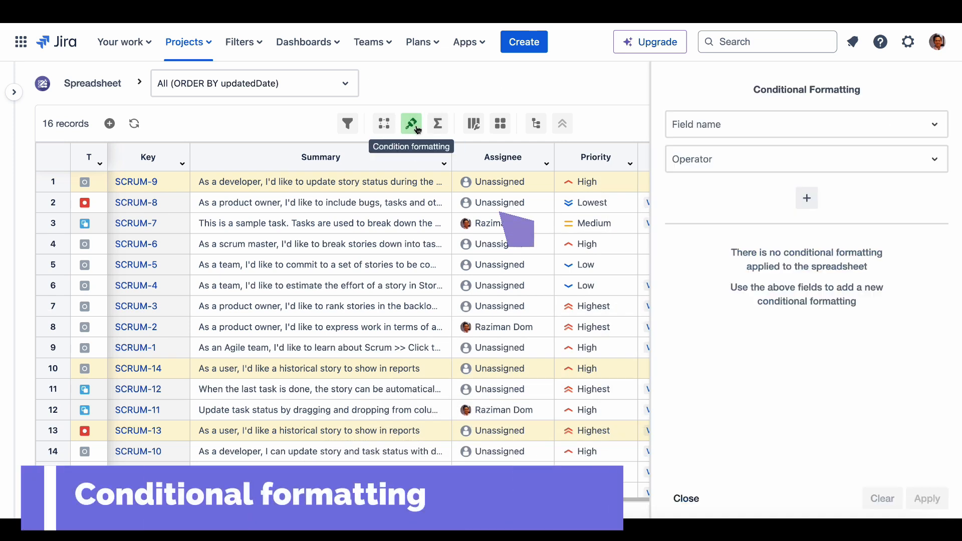
click(806, 125)
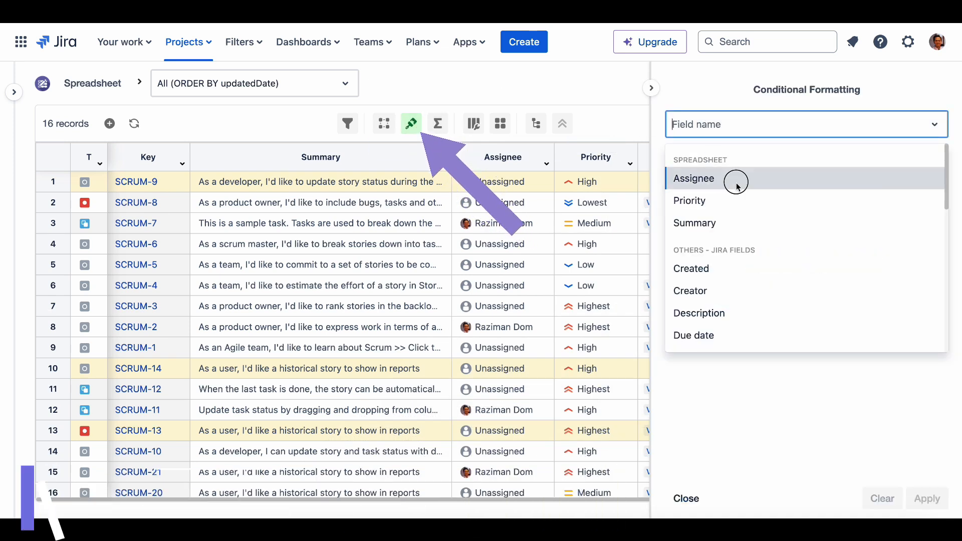
click(693, 178)
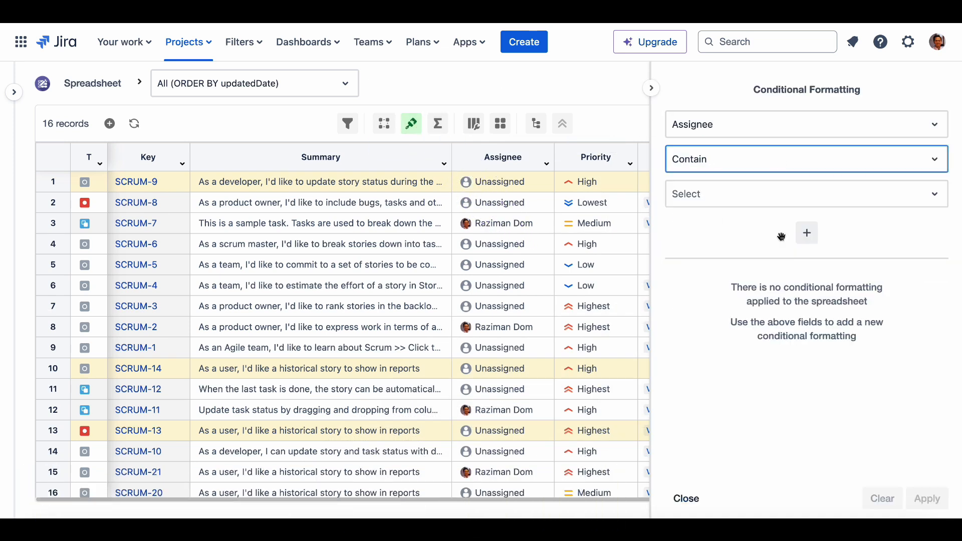
text(raziman)
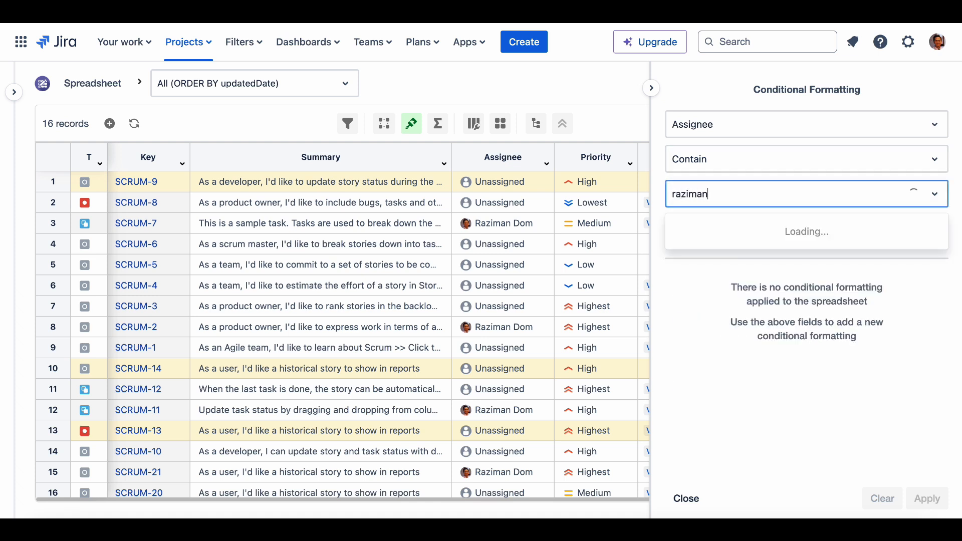
click(805, 198)
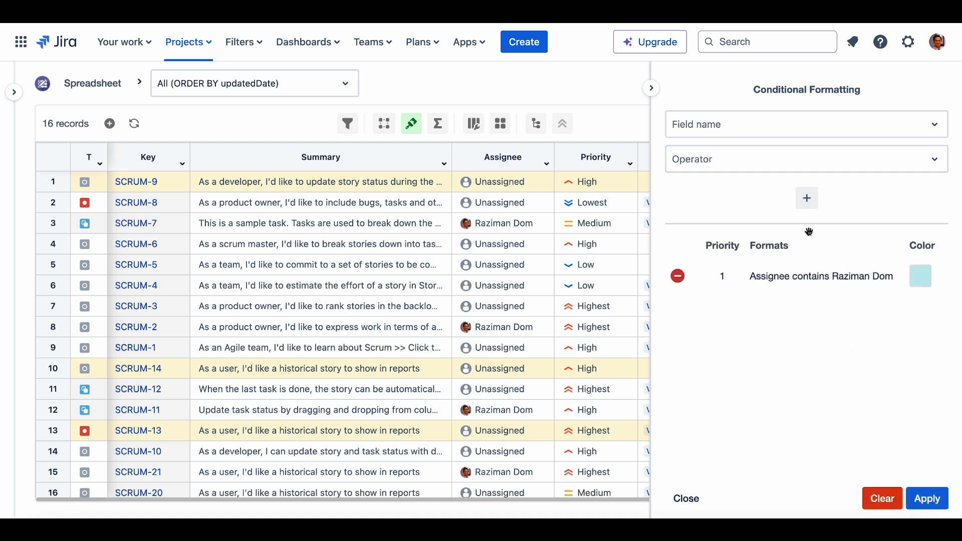
click(927, 498)
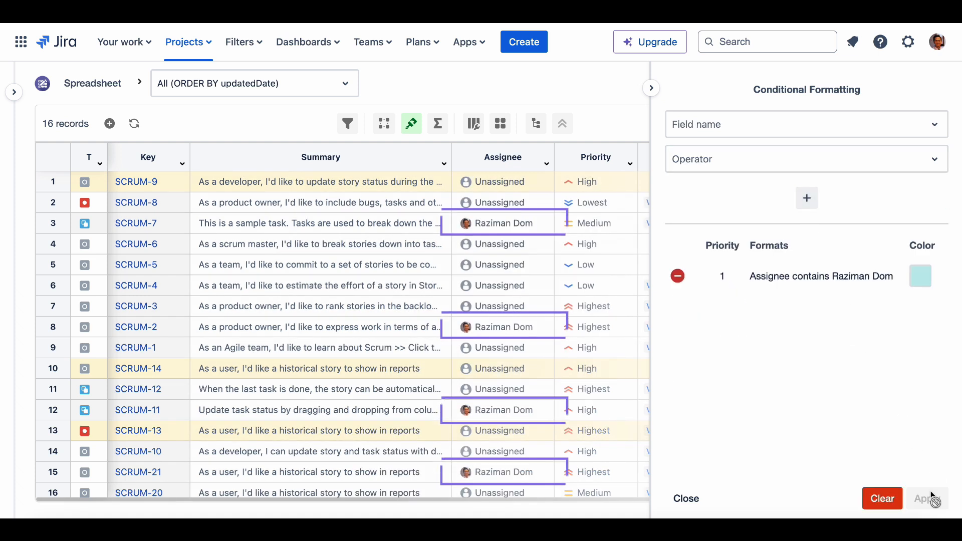
click(922, 498)
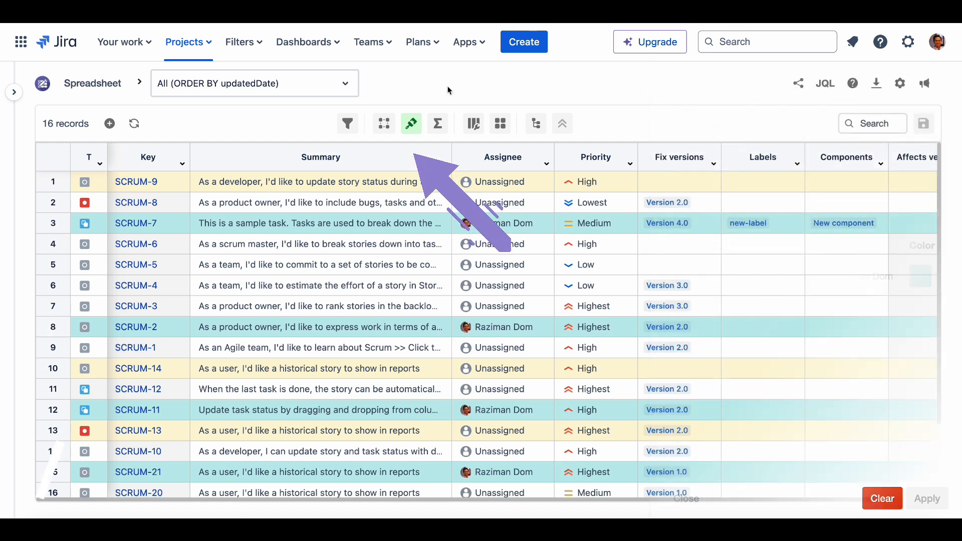
mouse_move(383, 123)
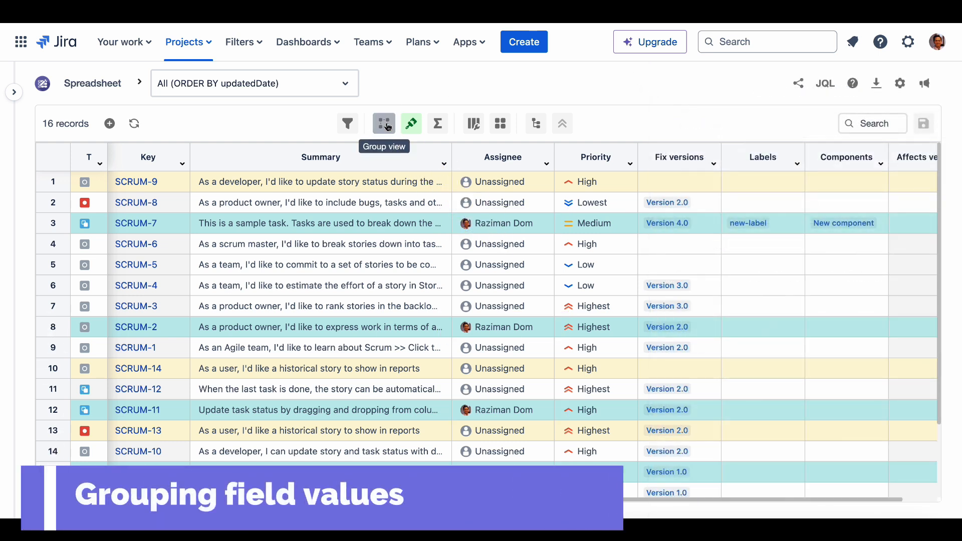
- In Group view, group the 16 issues by Priority from Highest to Lowest
click(382, 123)
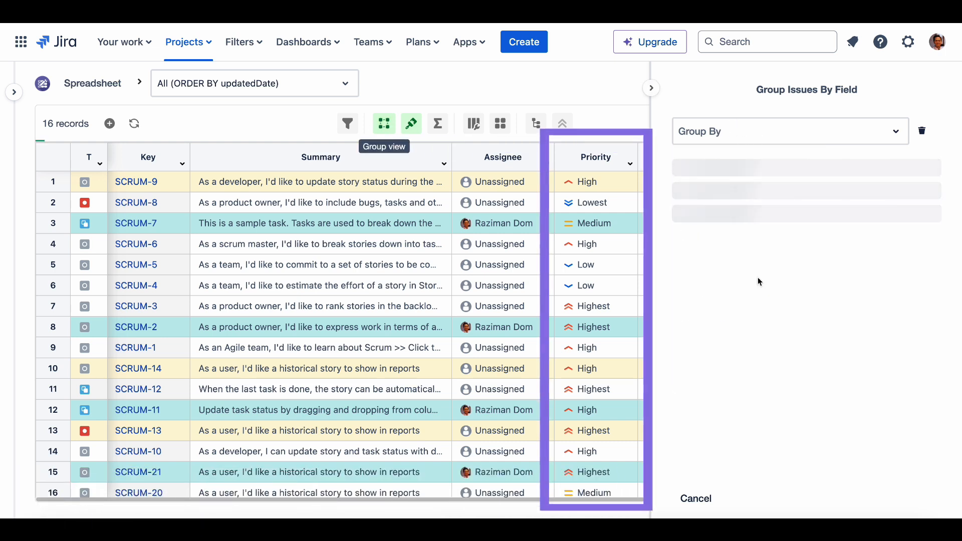
click(789, 131)
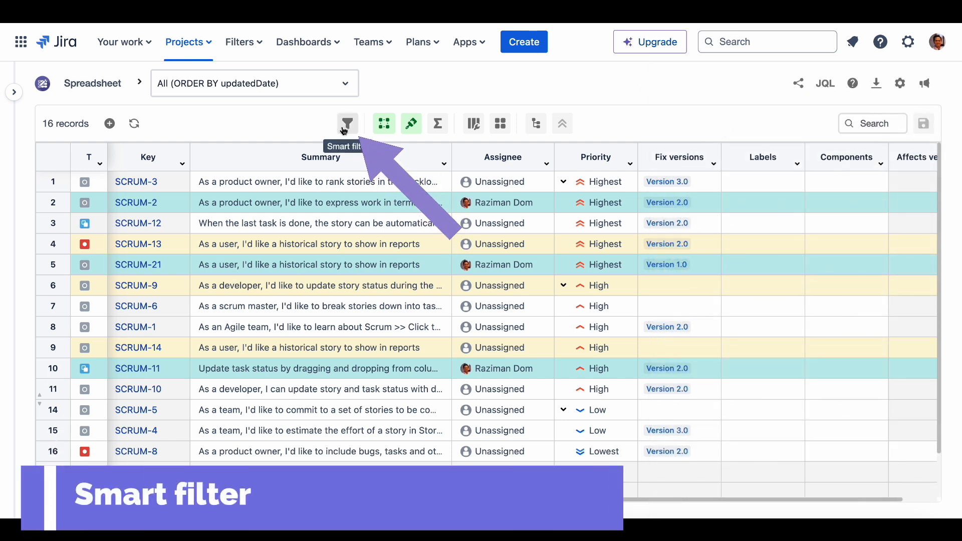
- Create a new smart filter named Priority Highest with a priority JQL query
click(348, 123)
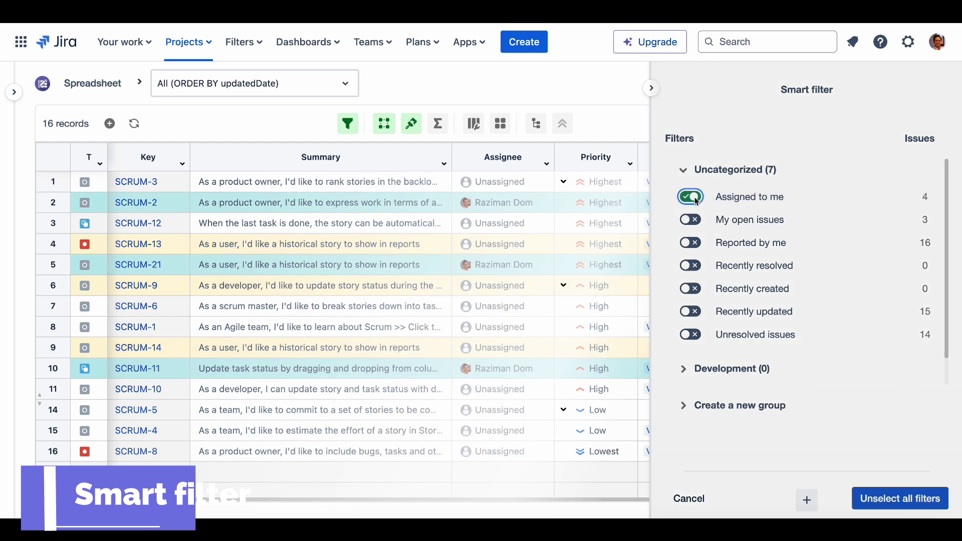
click(689, 196)
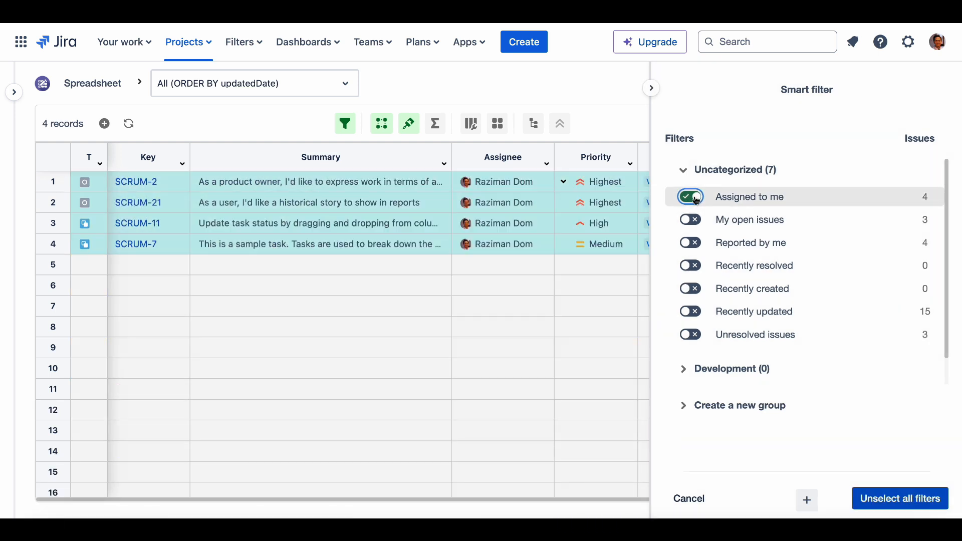
click(689, 196)
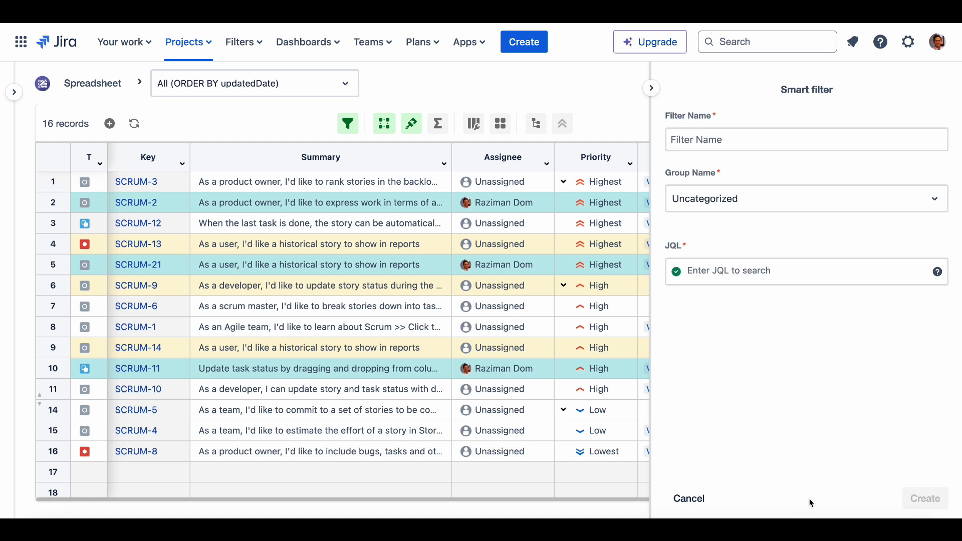
text(Priority High)
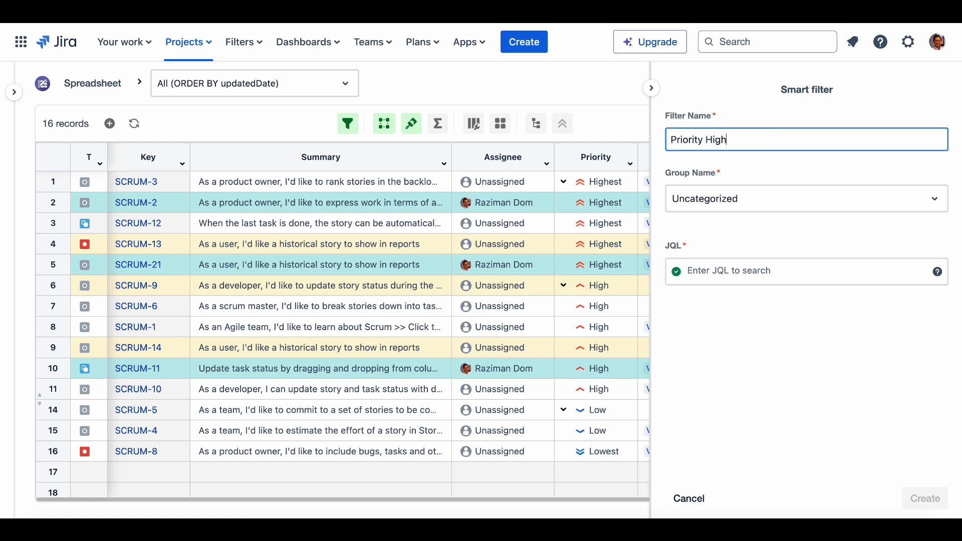
text(prio)
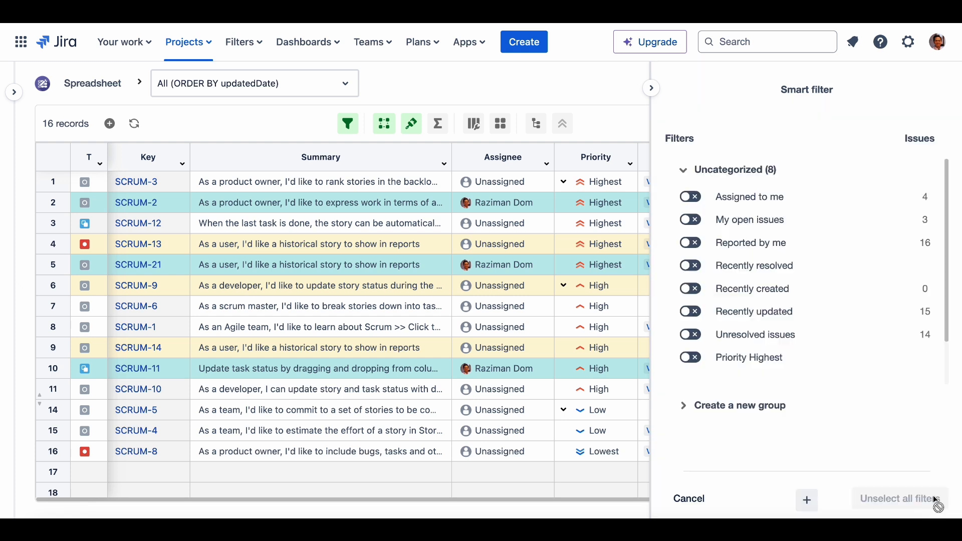
- Toggle the Priority Highest and Assigned to me filters, narrowing to two issues, then back to 16
click(690, 357)
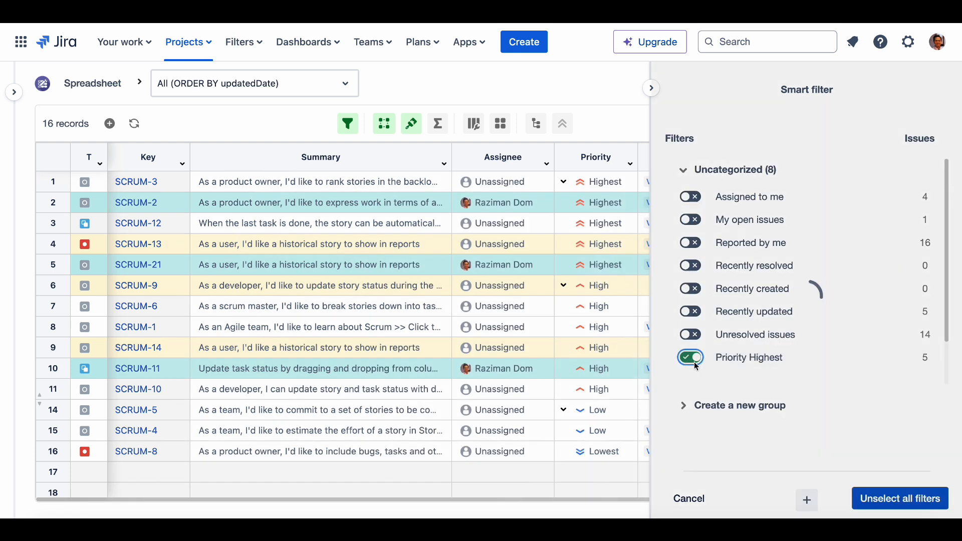
click(689, 357)
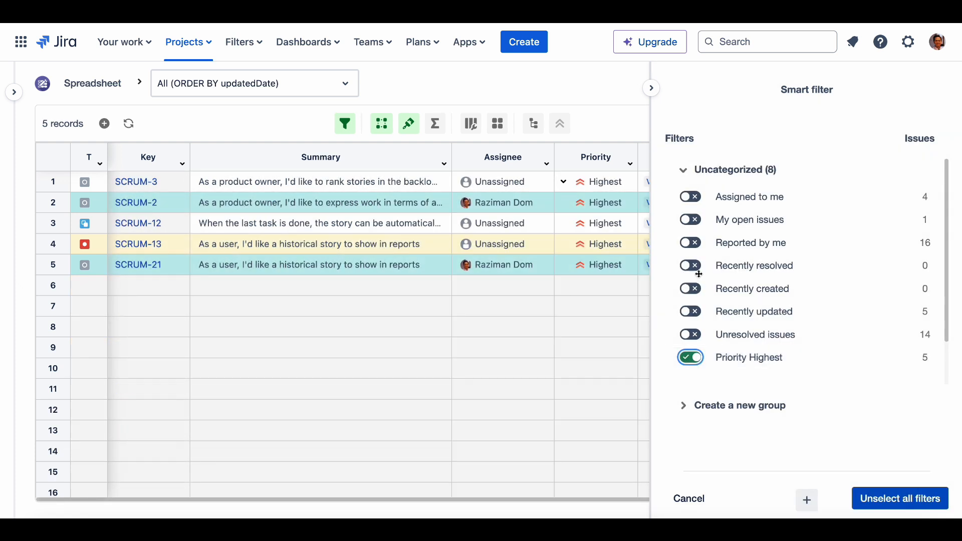
click(689, 197)
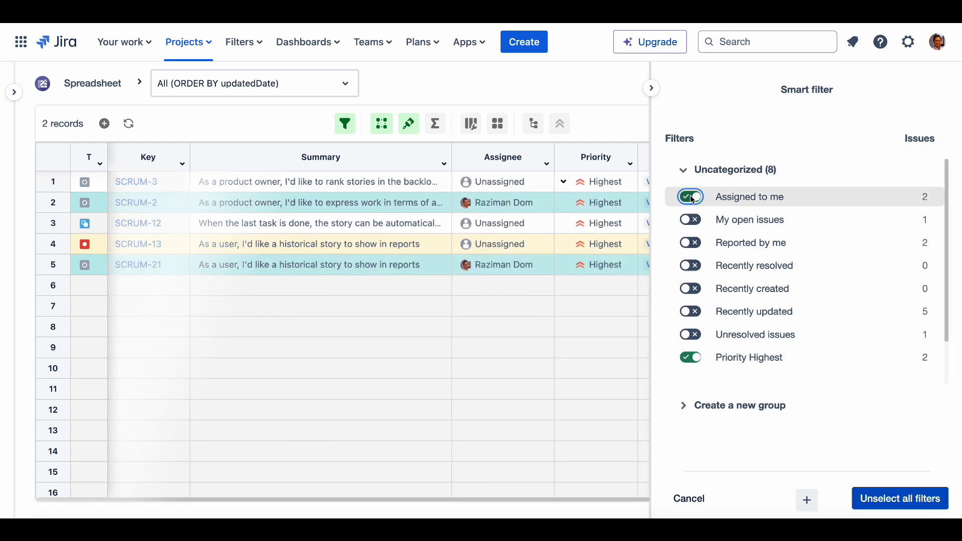
click(689, 196)
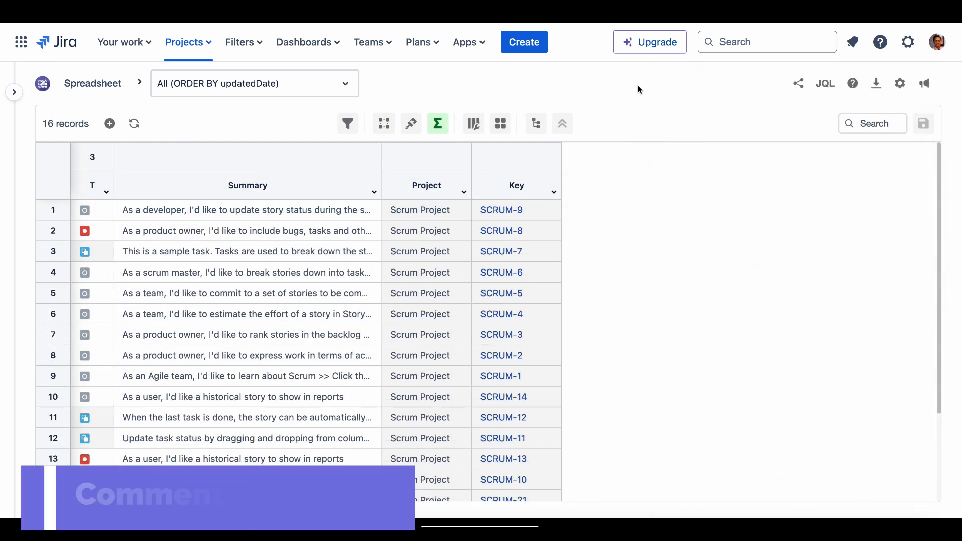
- Add Commenters and the other comment app fields from Others - App fields as columns
click(473, 123)
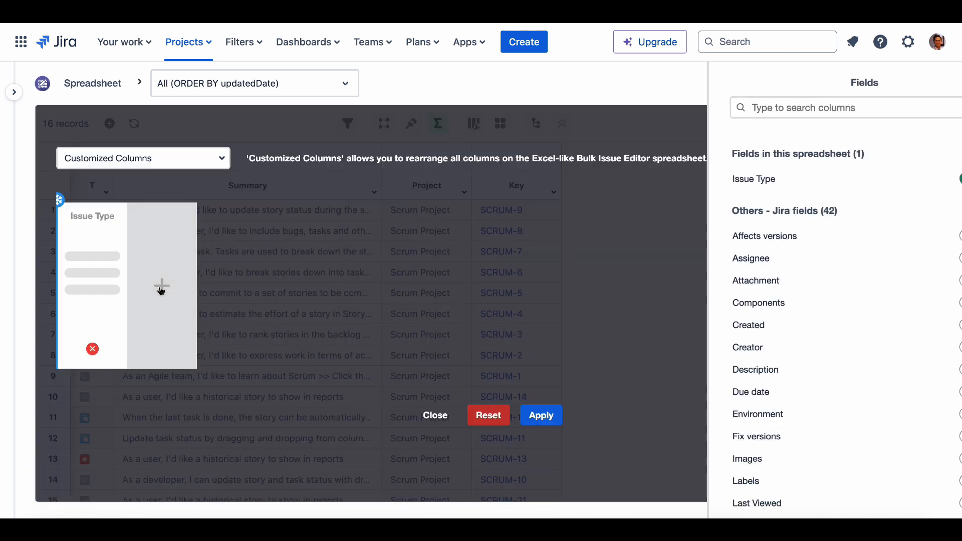
scroll(down, 3)
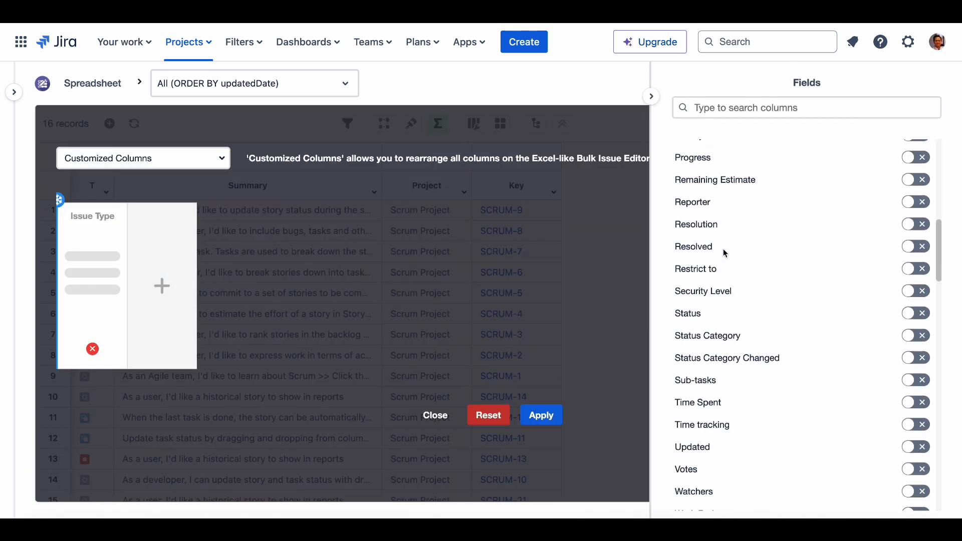
scroll(down, 3)
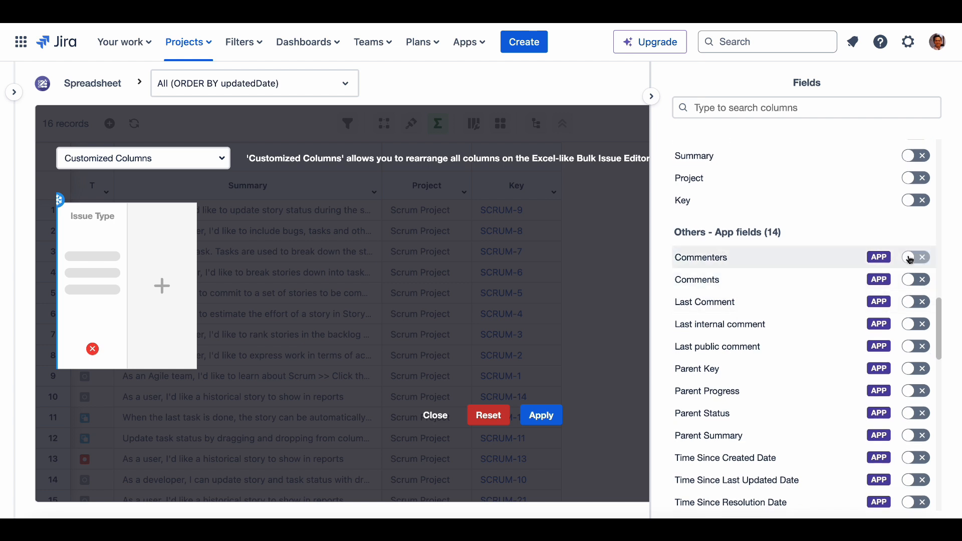
click(911, 257)
text(Hel)
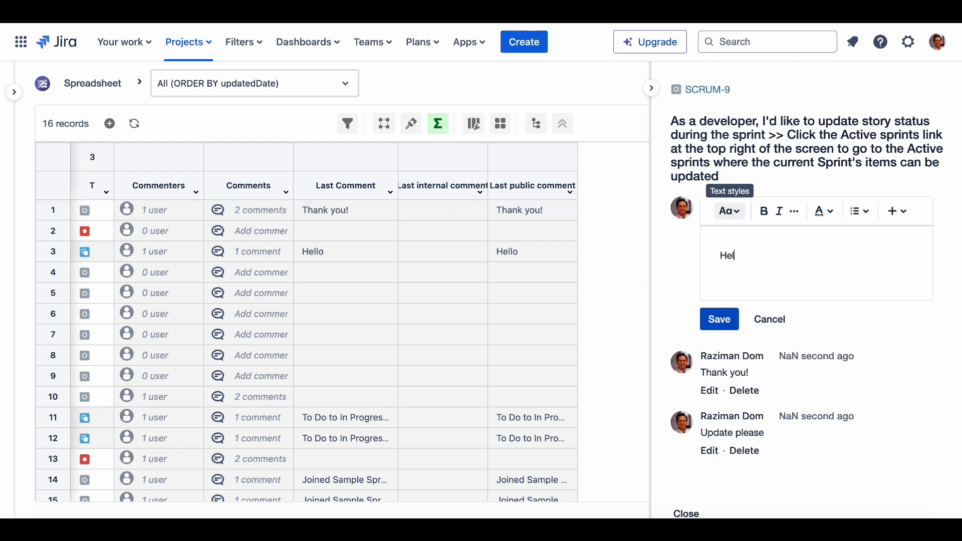
- Post Hello! on SCRUM-9, then post and delete an 'Update please!' comment on SCRUM-6
click(718, 319)
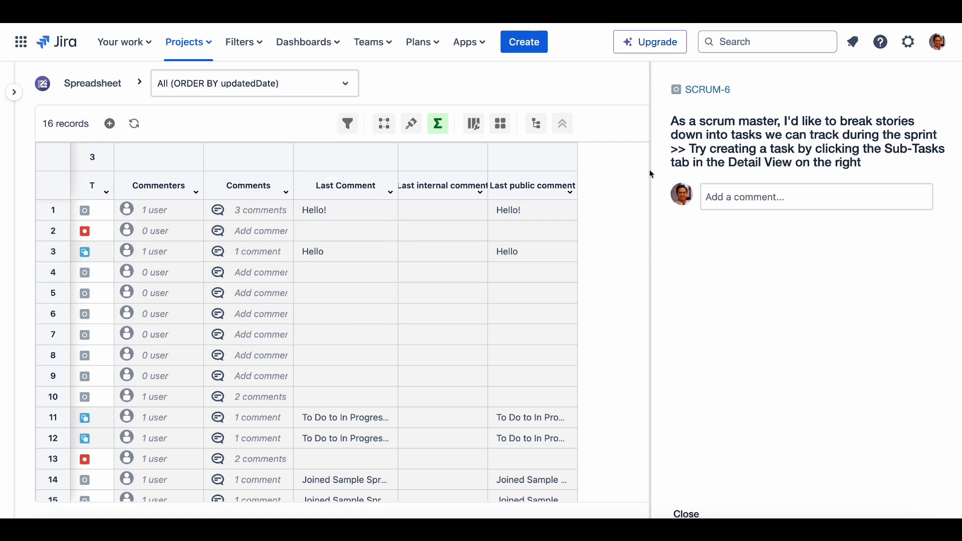
text(Update please!)
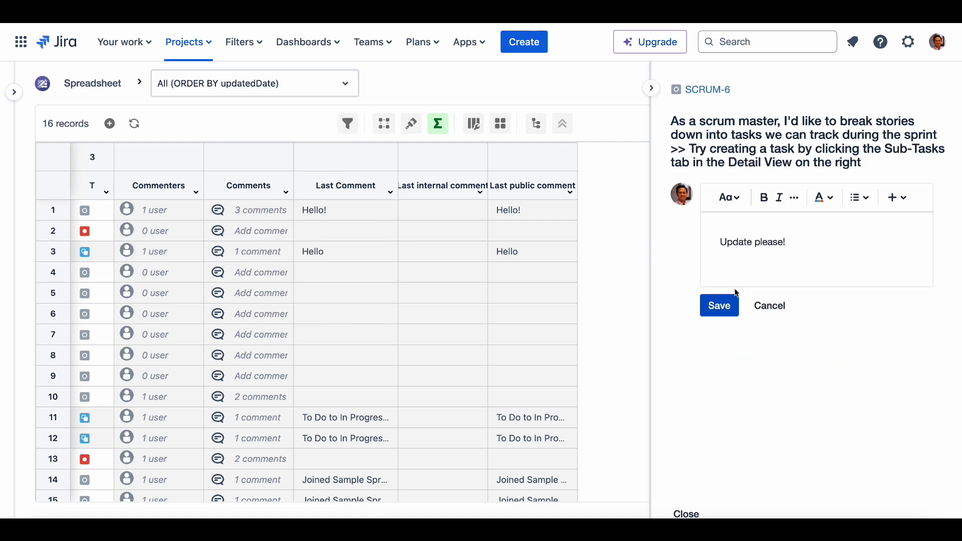
click(719, 305)
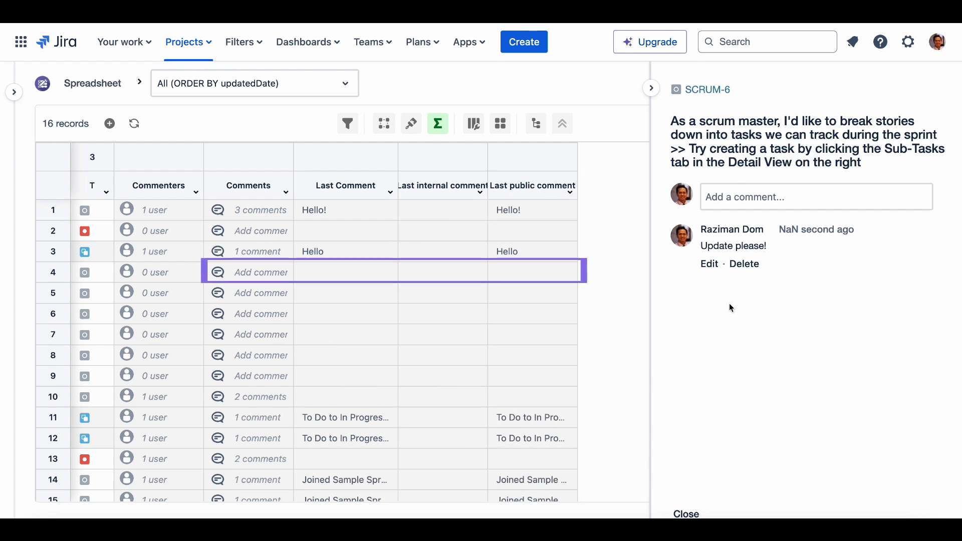
click(744, 263)
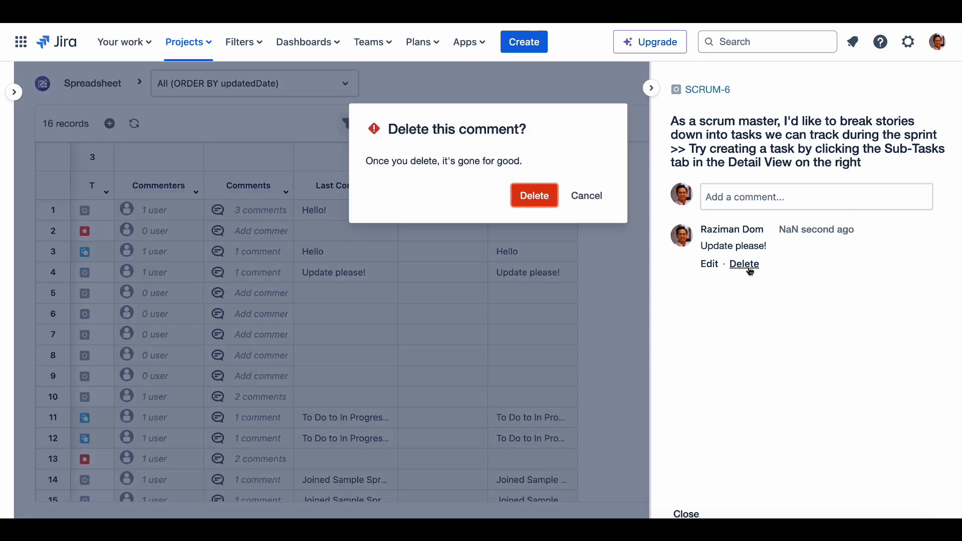
click(533, 195)
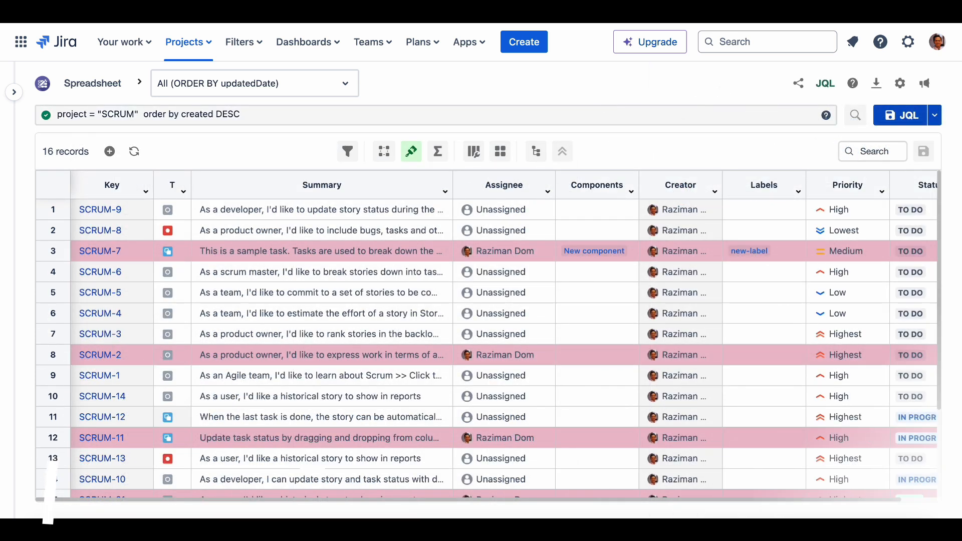
mouse_move(797, 84)
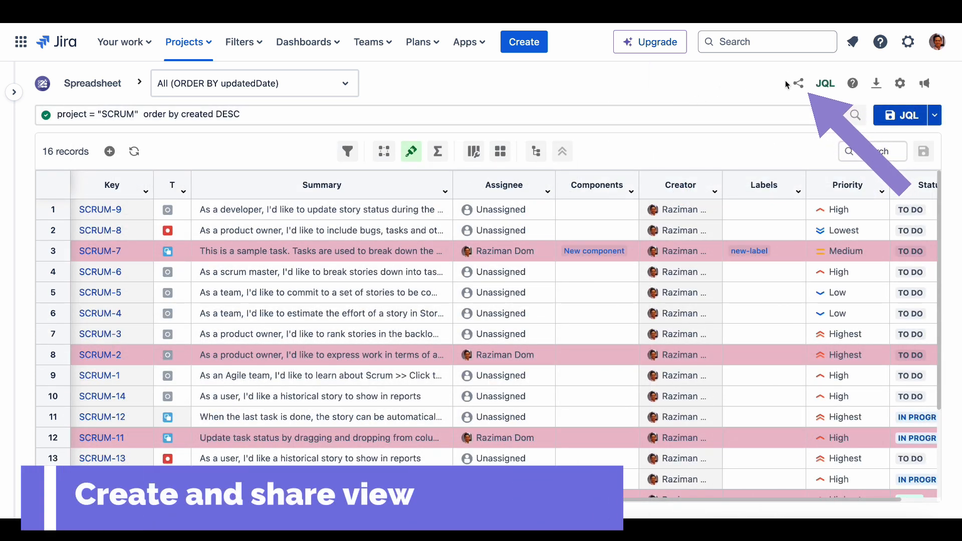
- Create a view named 'View with conditional formatting' from the current spreadsheet setup
click(797, 83)
text(V)
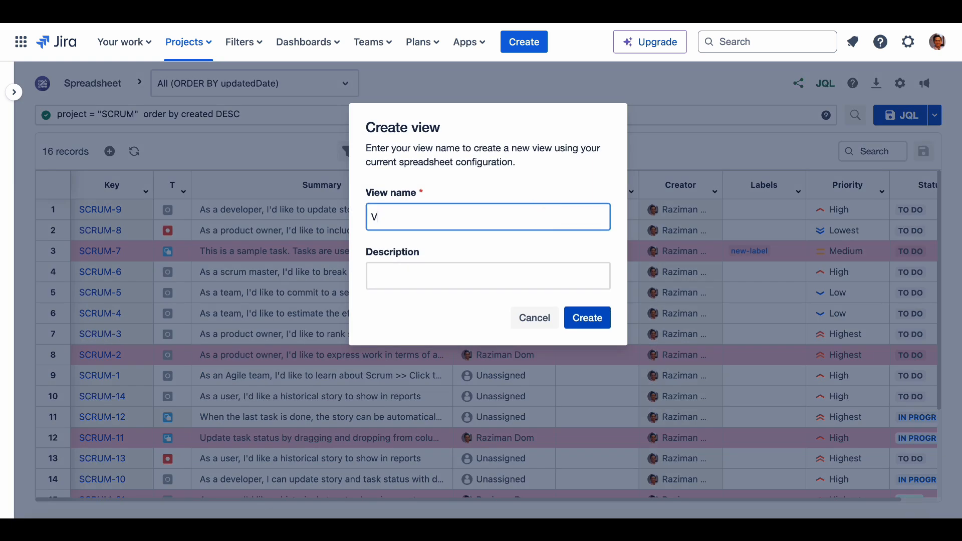
text(iew with conditional formatti)
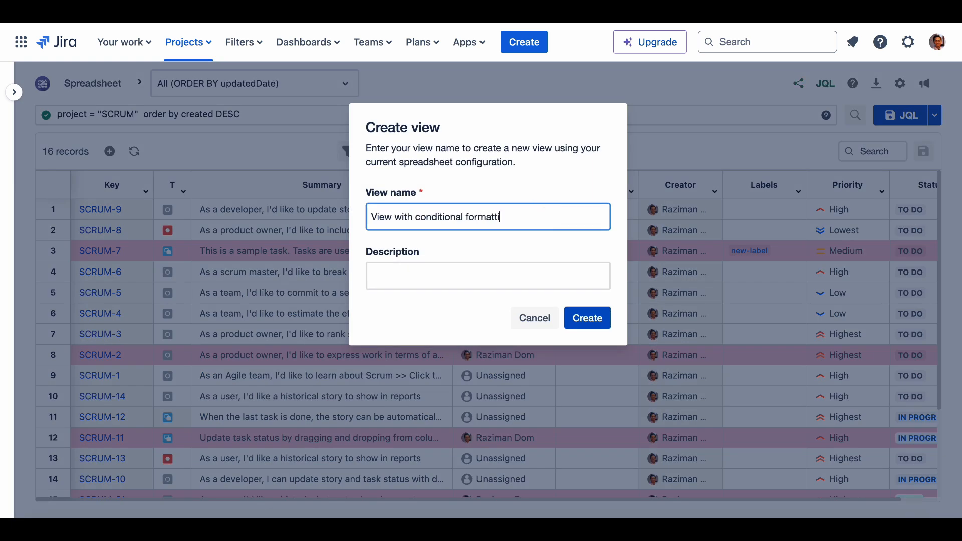
click(586, 318)
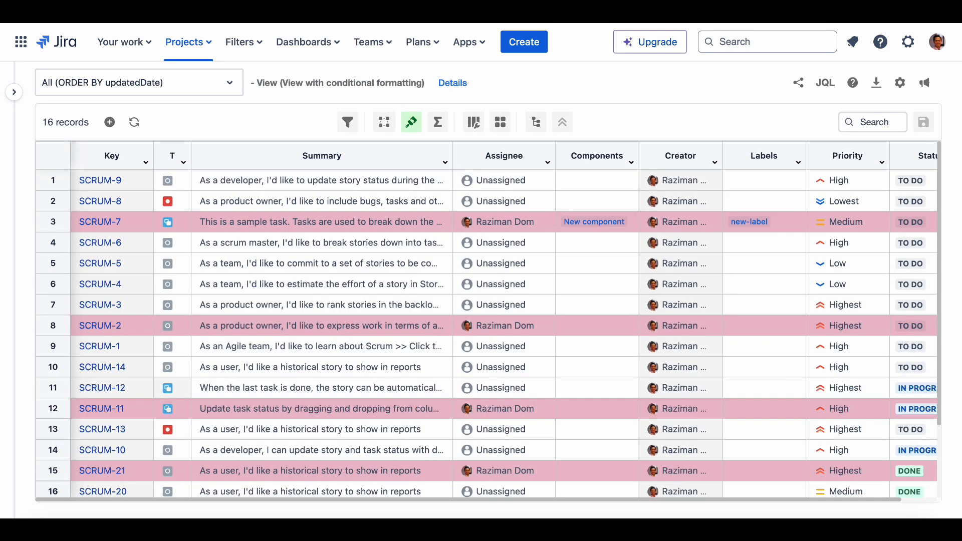
click(138, 84)
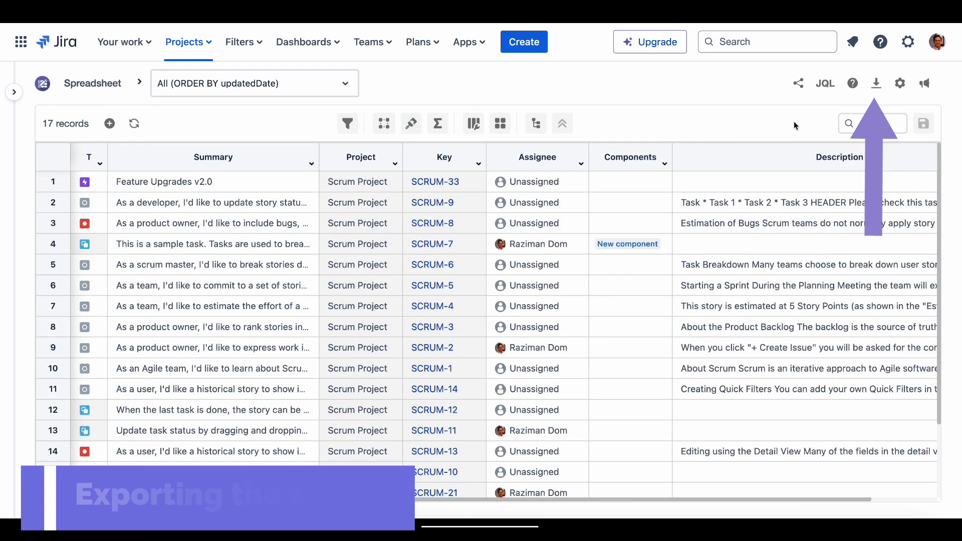
- Export the spreadsheet's issues as a CSV file from the download menu
click(876, 83)
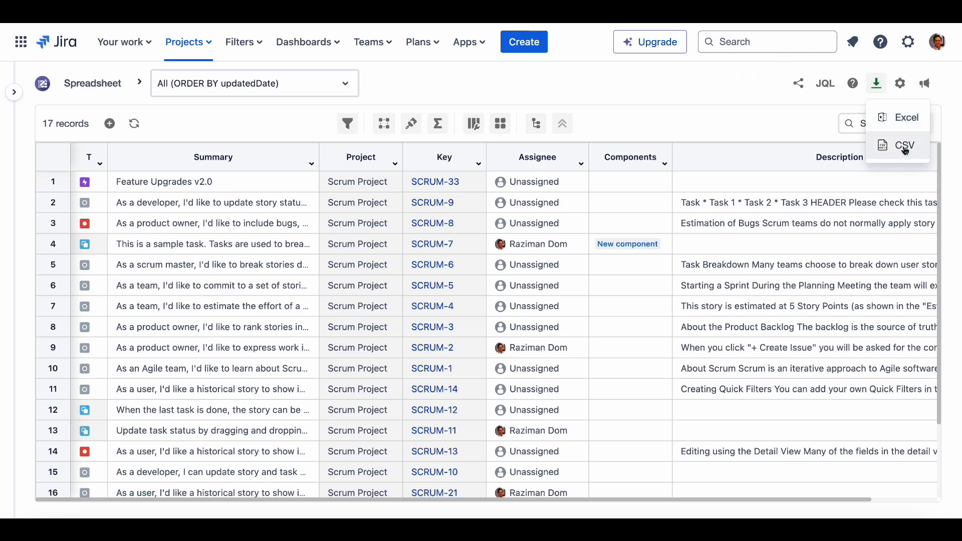
click(903, 145)
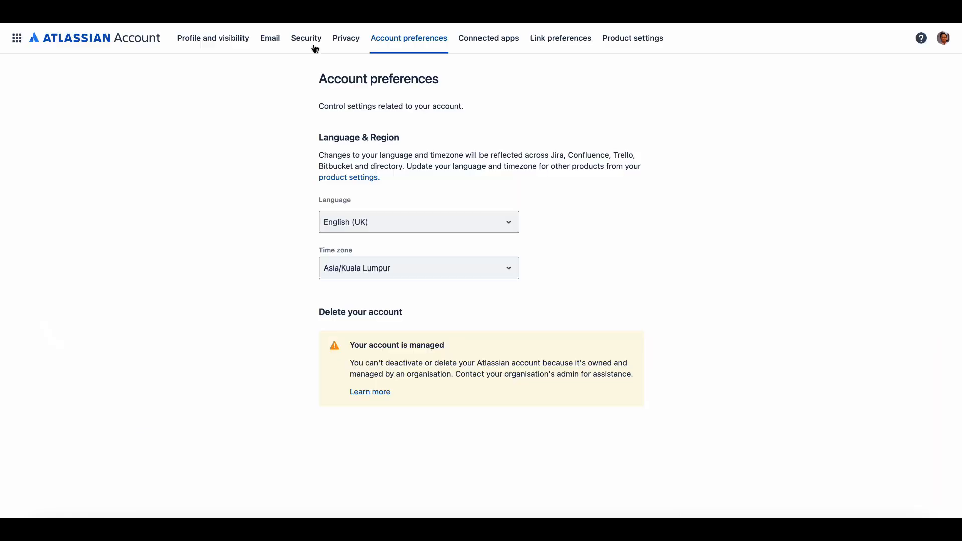
- Switch the account language from English (UK) to 한국어, then 日本語, then another language
click(418, 222)
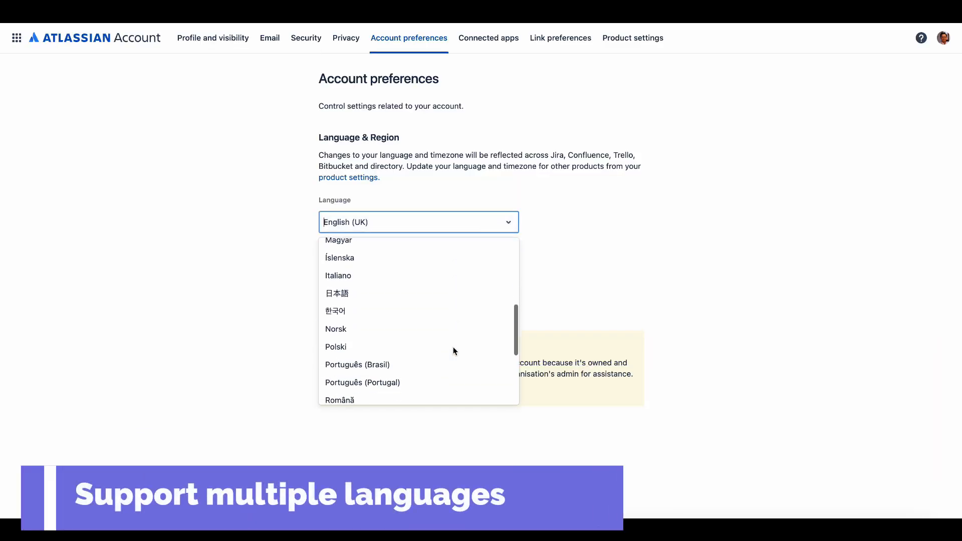
click(336, 311)
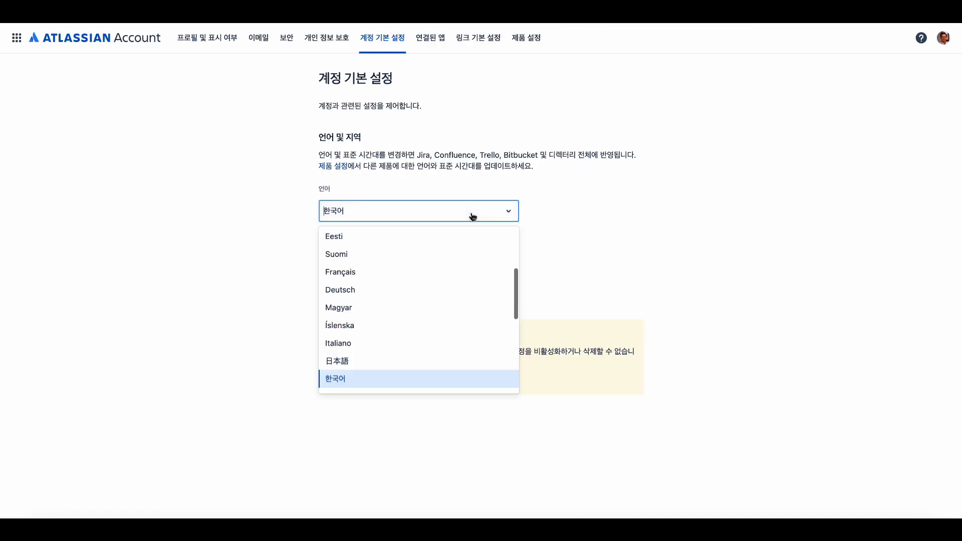
click(337, 360)
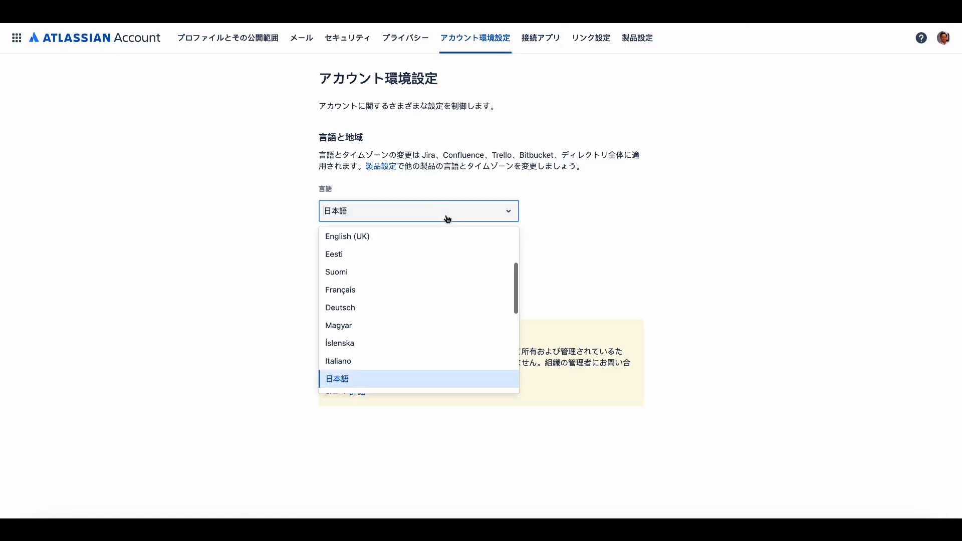
scroll(down, 3)
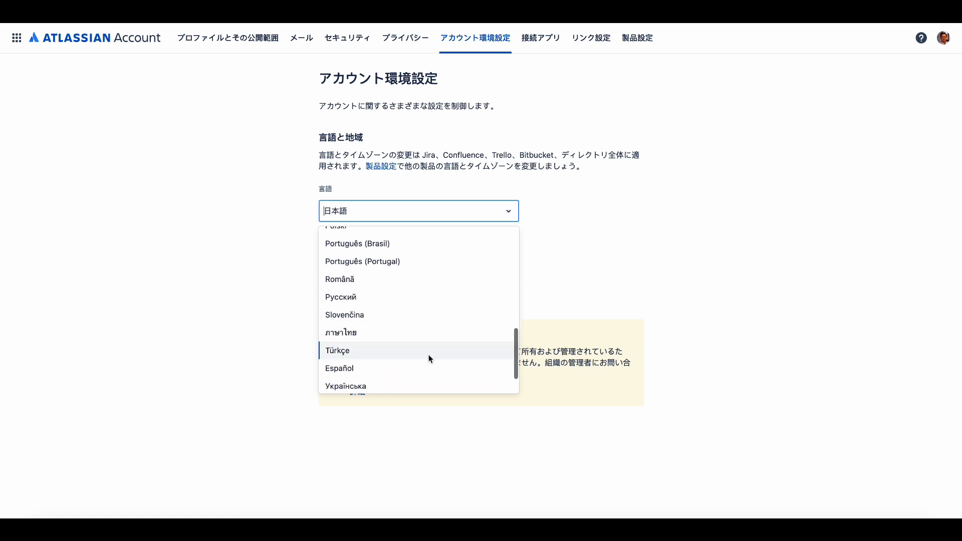
click(340, 367)
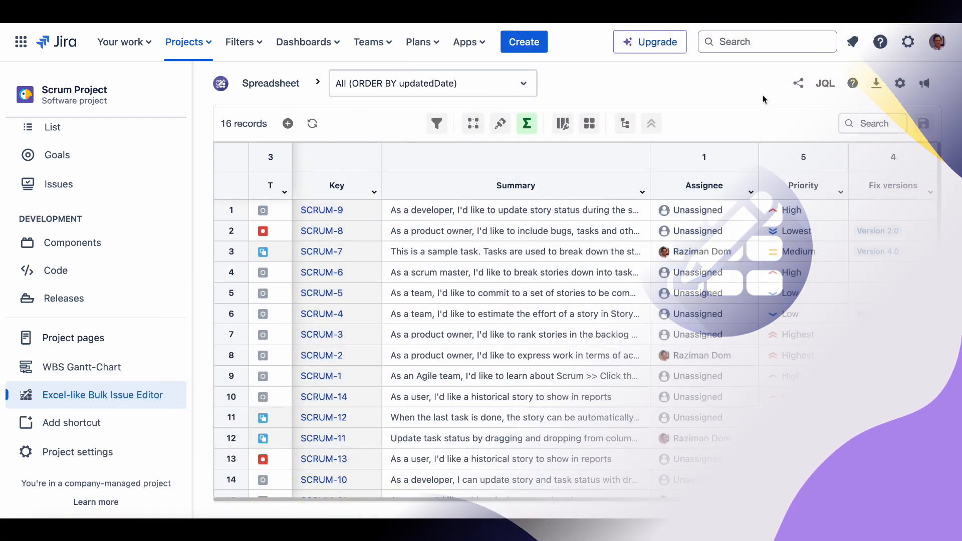
- In Apps settings, save the Bulk Issue Editor edit restriction to specified groups as a test
click(909, 42)
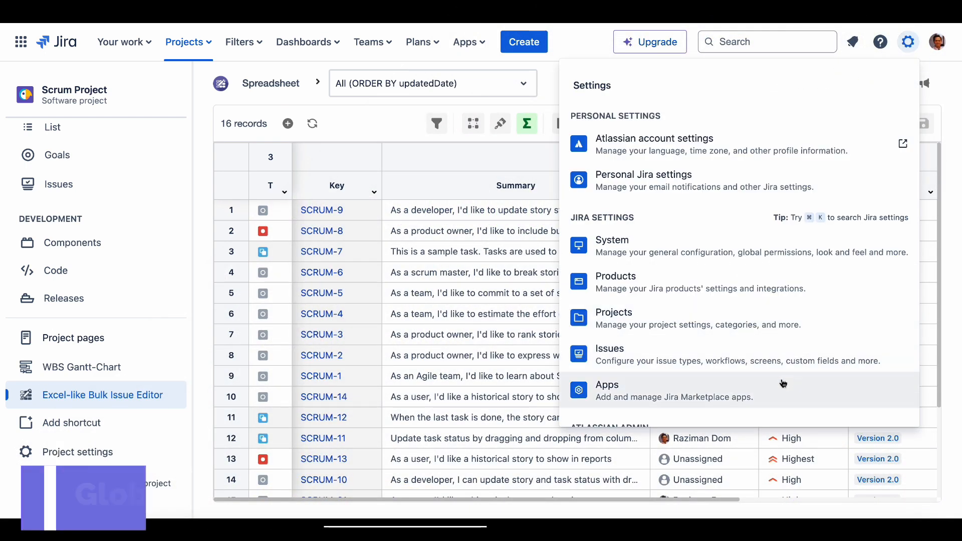
click(606, 385)
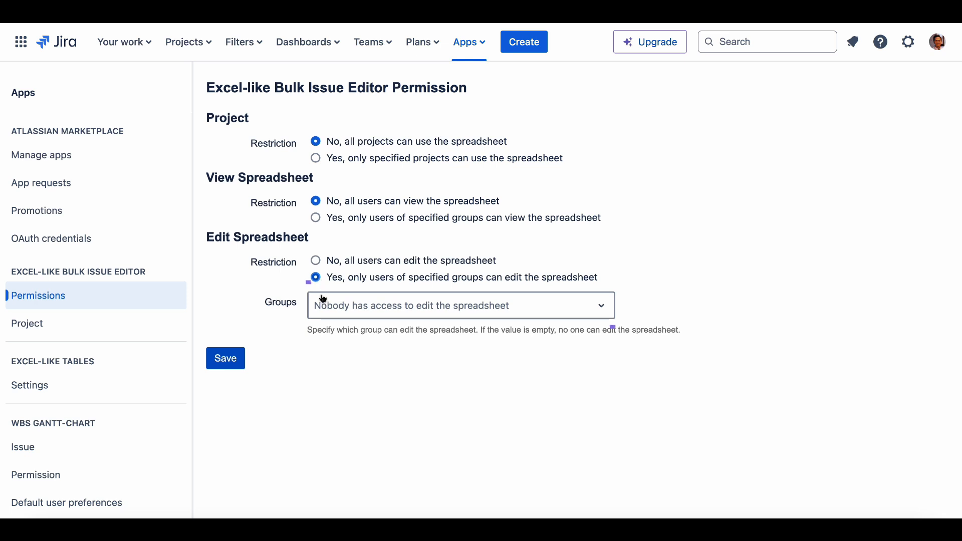
click(225, 359)
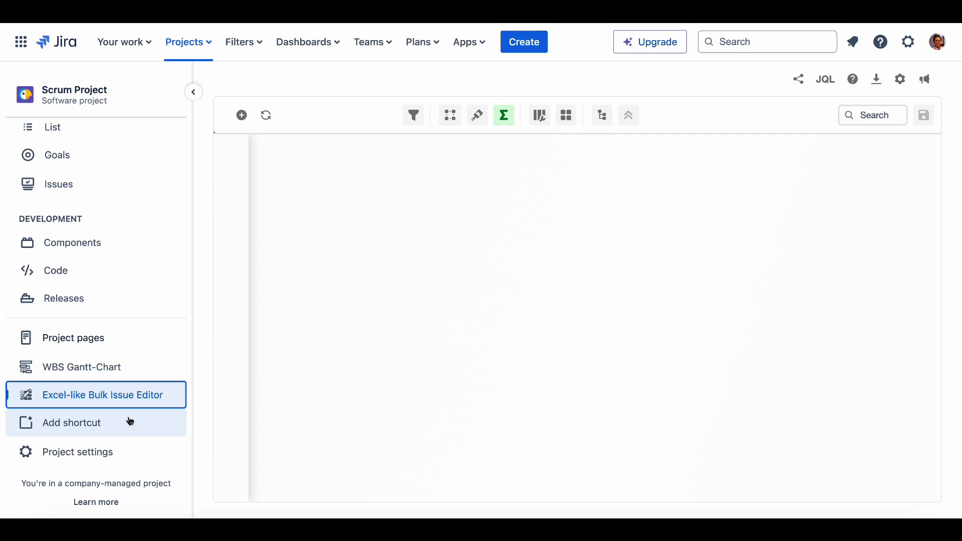
- Return to the project's bulk issue editor and review the unrestricted permission settings
click(241, 115)
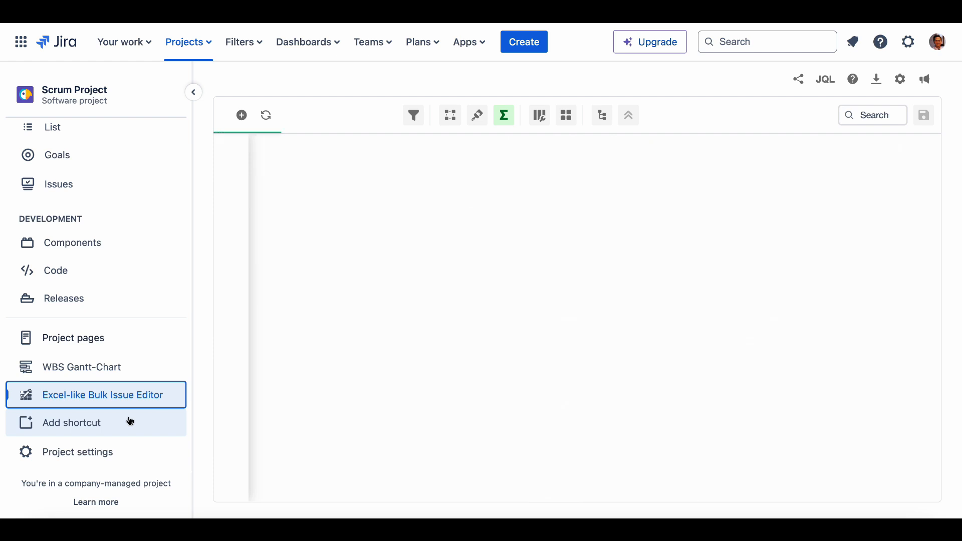
click(102, 395)
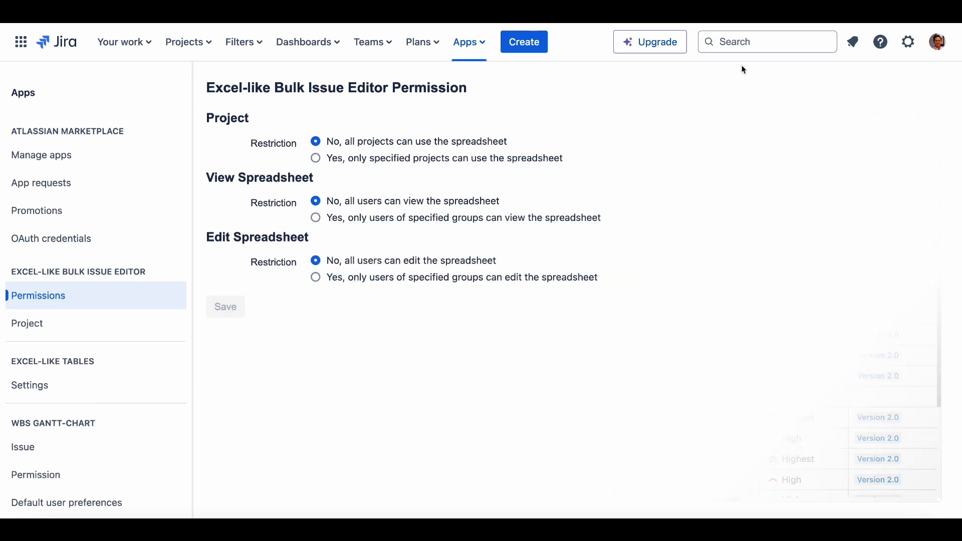
click(469, 42)
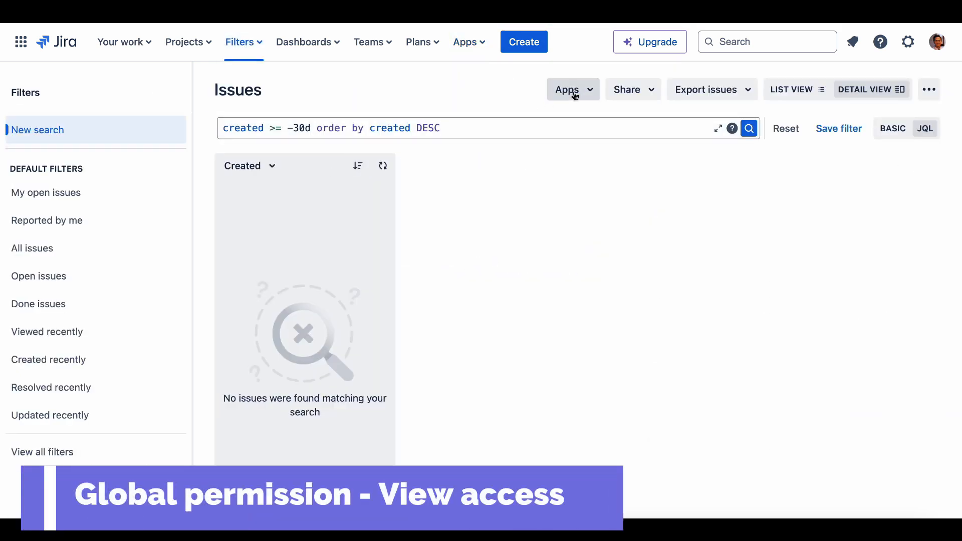
- Go to the Scrum Project board and its bulk issue editor permissions
click(184, 42)
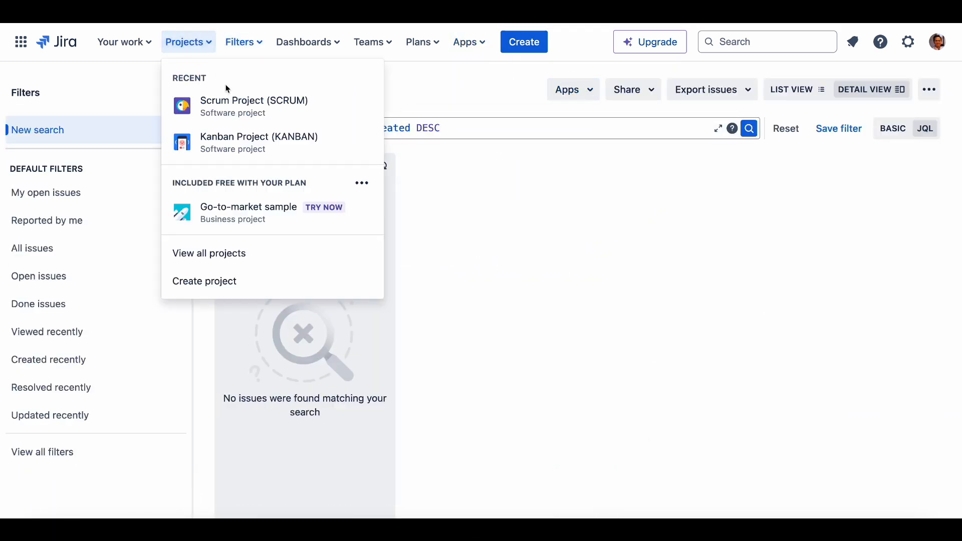
click(254, 100)
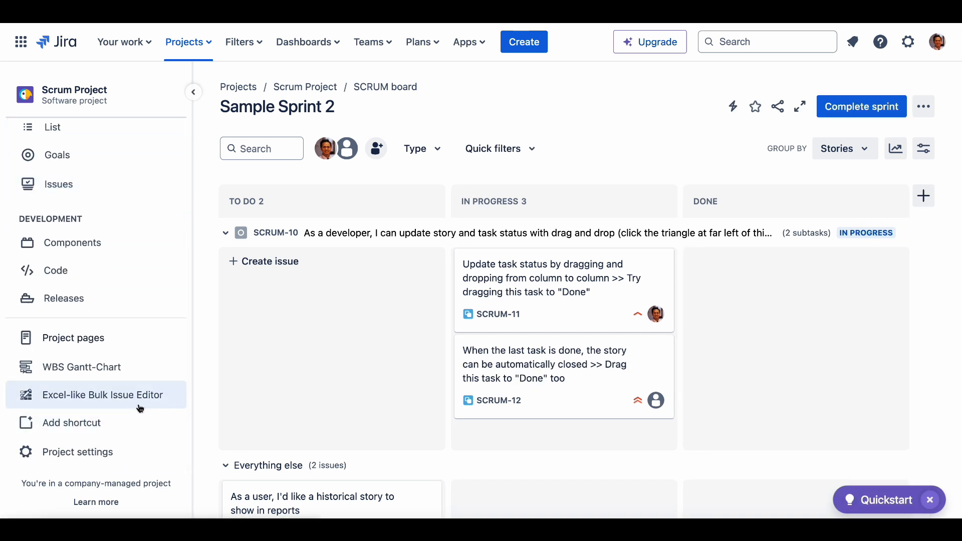
click(909, 42)
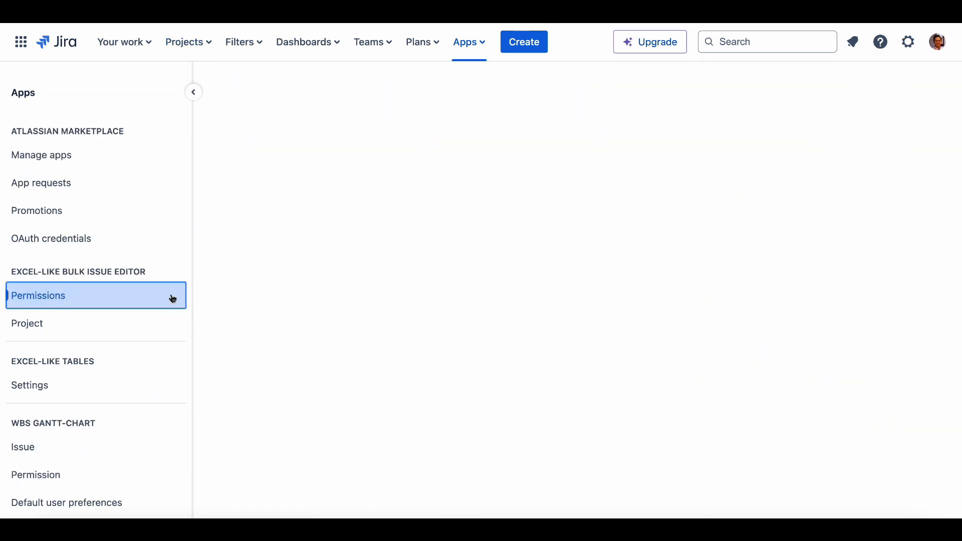
- Restrict spreadsheet viewing to specified groups and save with none chosen
click(38, 295)
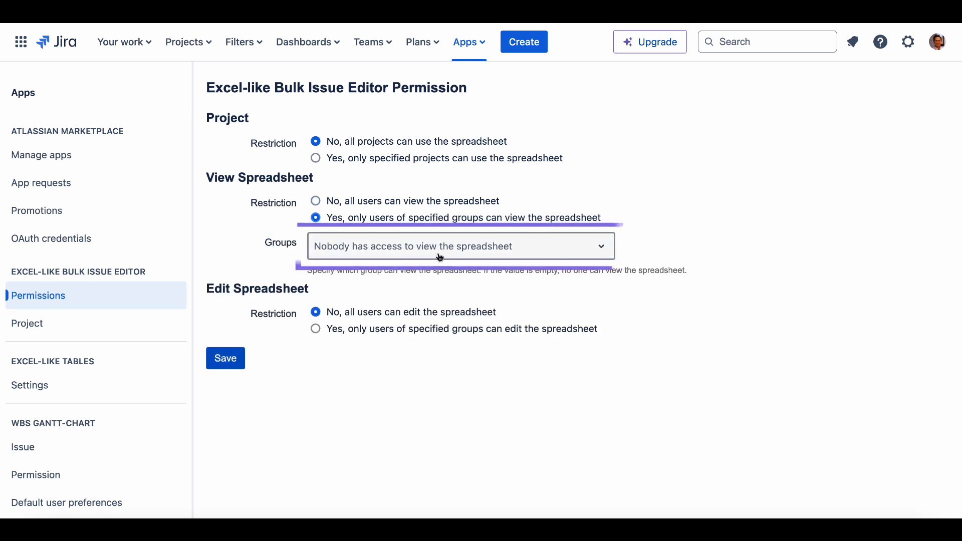
click(225, 357)
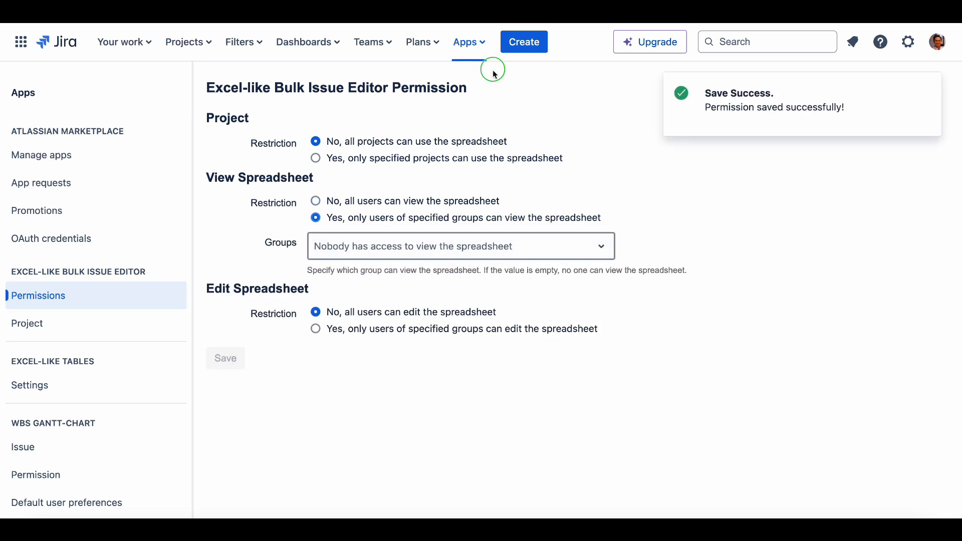
click(469, 42)
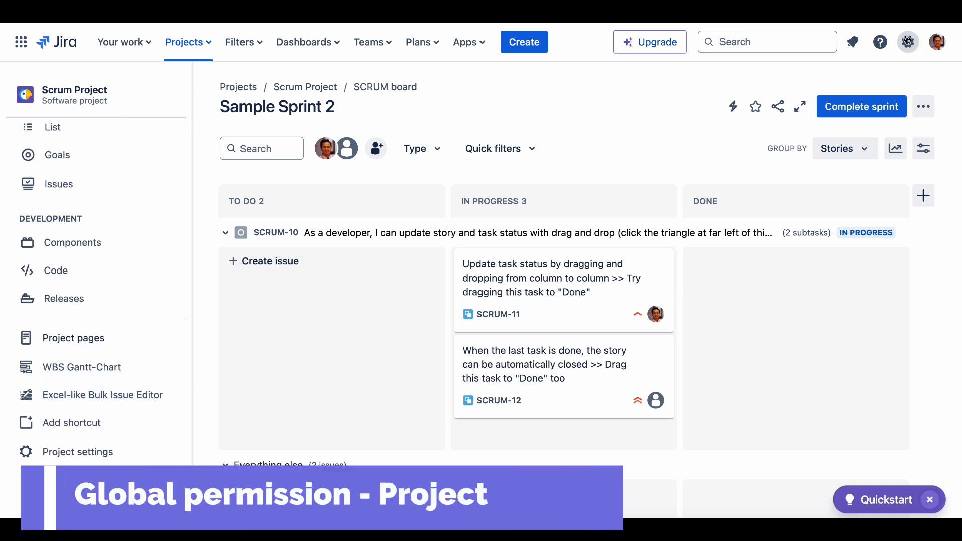
- Set the project restriction to Kanban Project only and save the permission
click(465, 43)
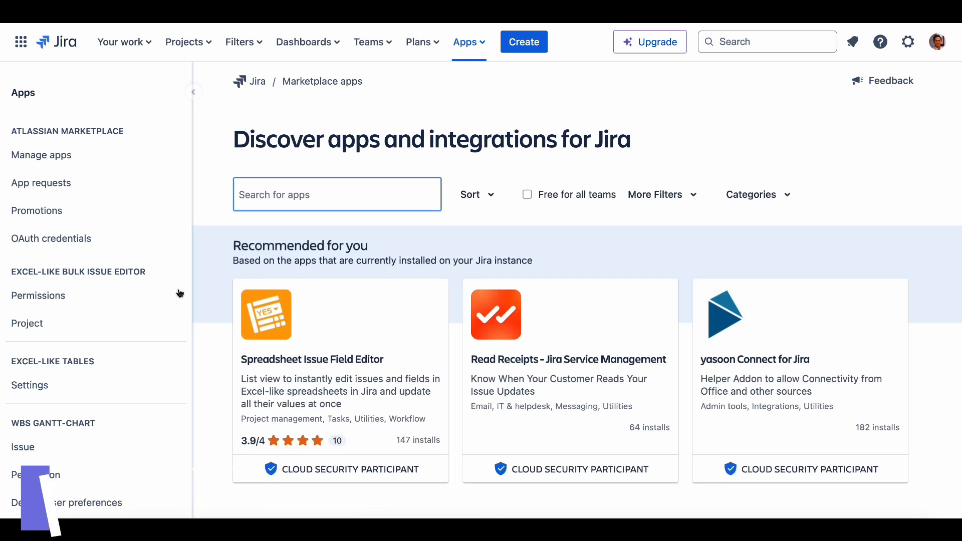
click(38, 295)
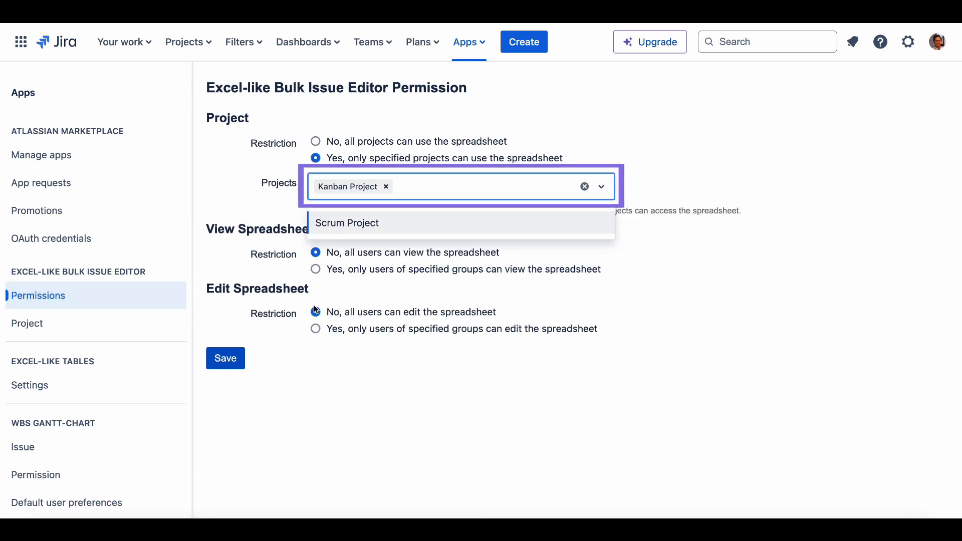
click(224, 358)
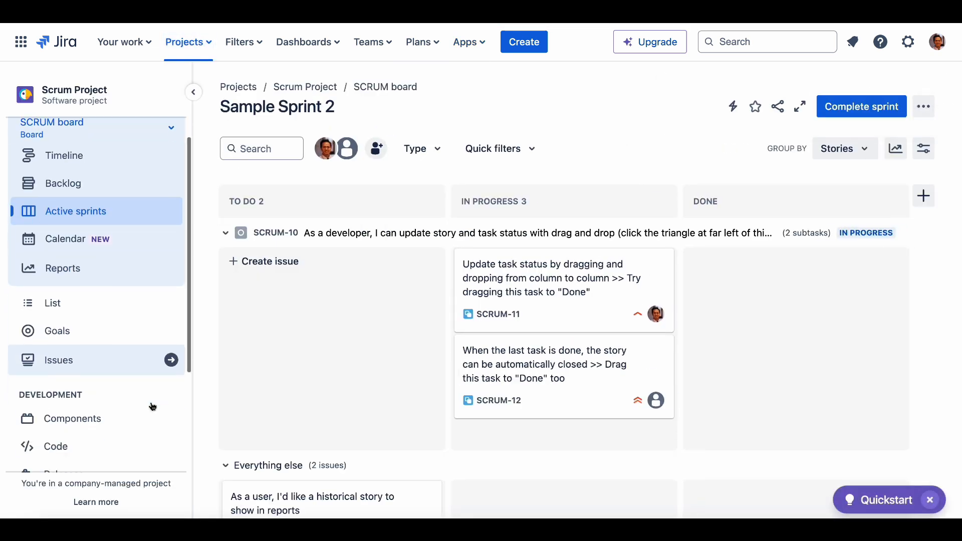
- Switch to Kanban Project's bulk issue editor and show the app's product updates panel
click(187, 42)
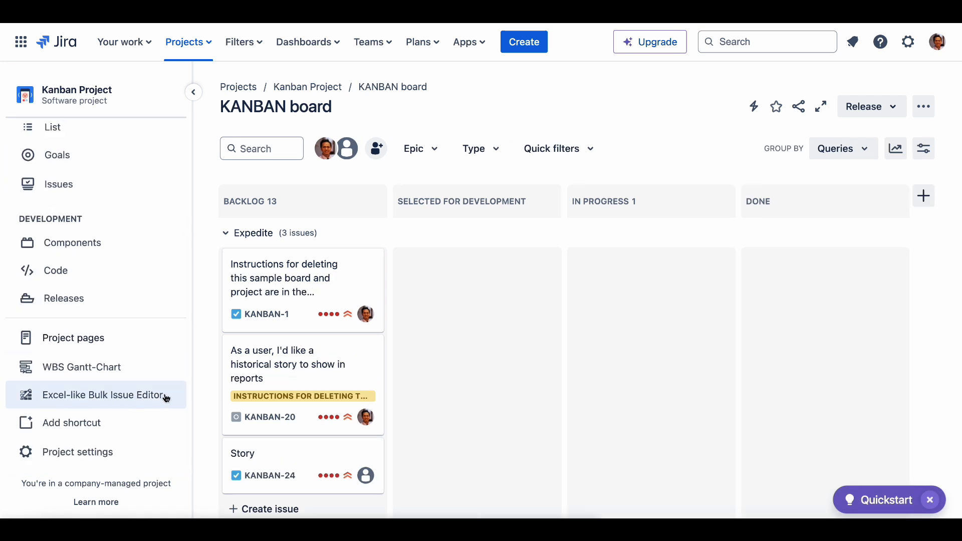
click(105, 395)
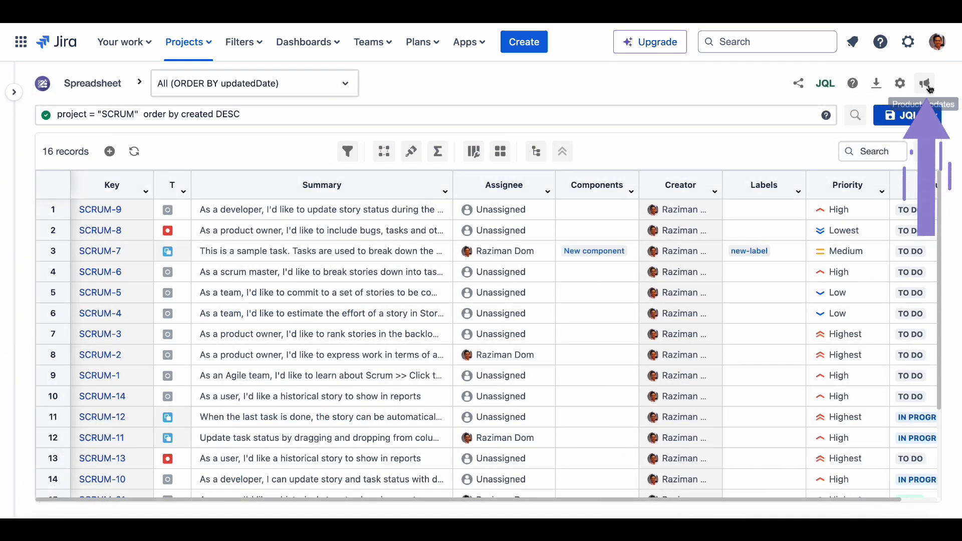
click(925, 83)
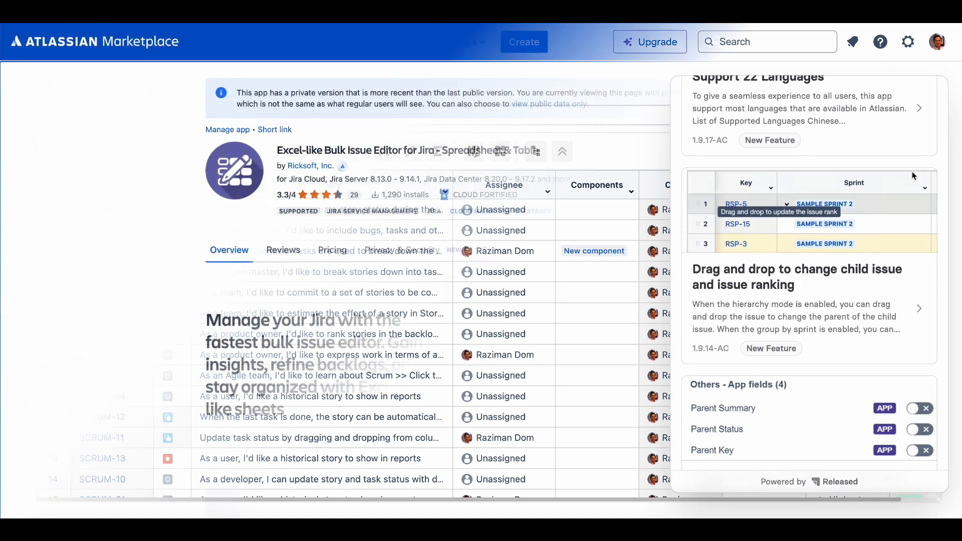
- Watch the Excel-like Bulk Issue Editor Marketplace listing for release alerts, raising watchers to 106
scroll(down, 3)
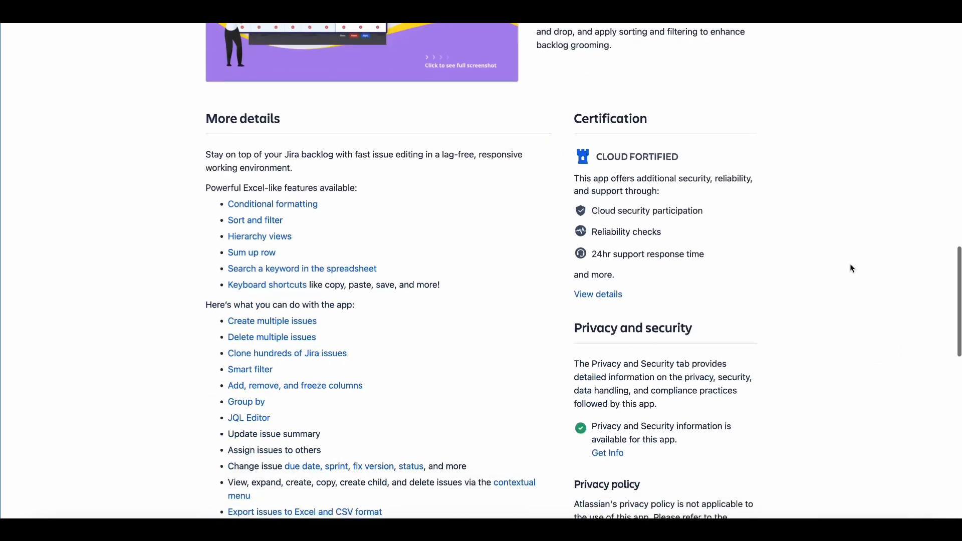
scroll(down, 3)
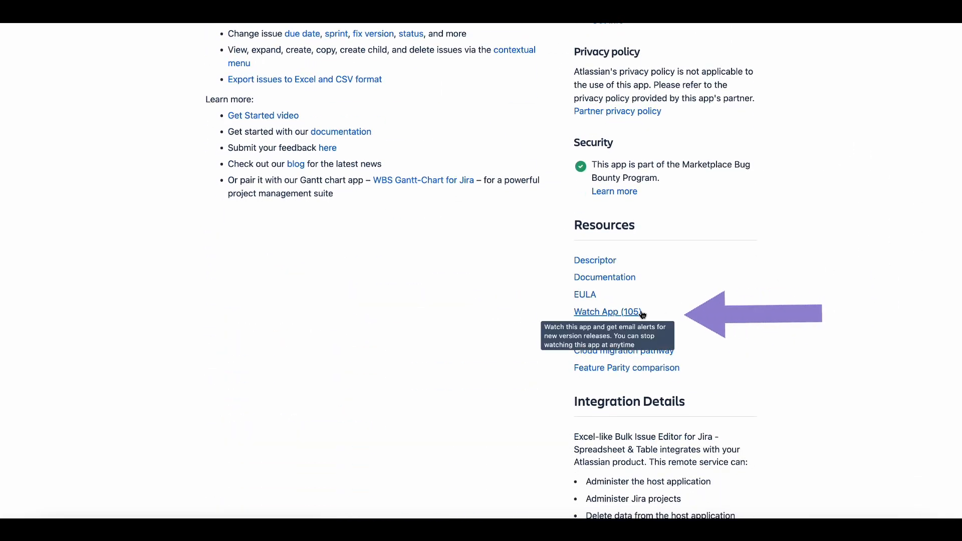
click(607, 312)
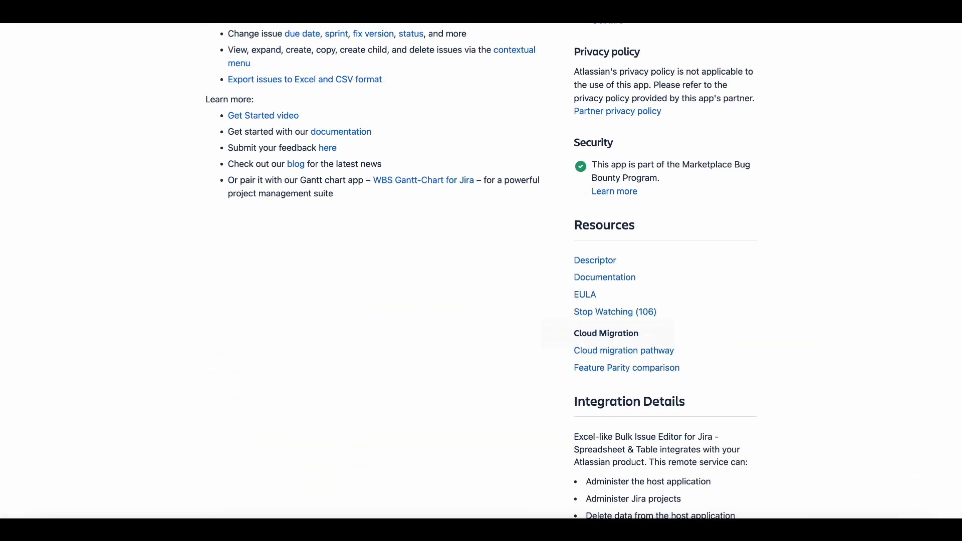